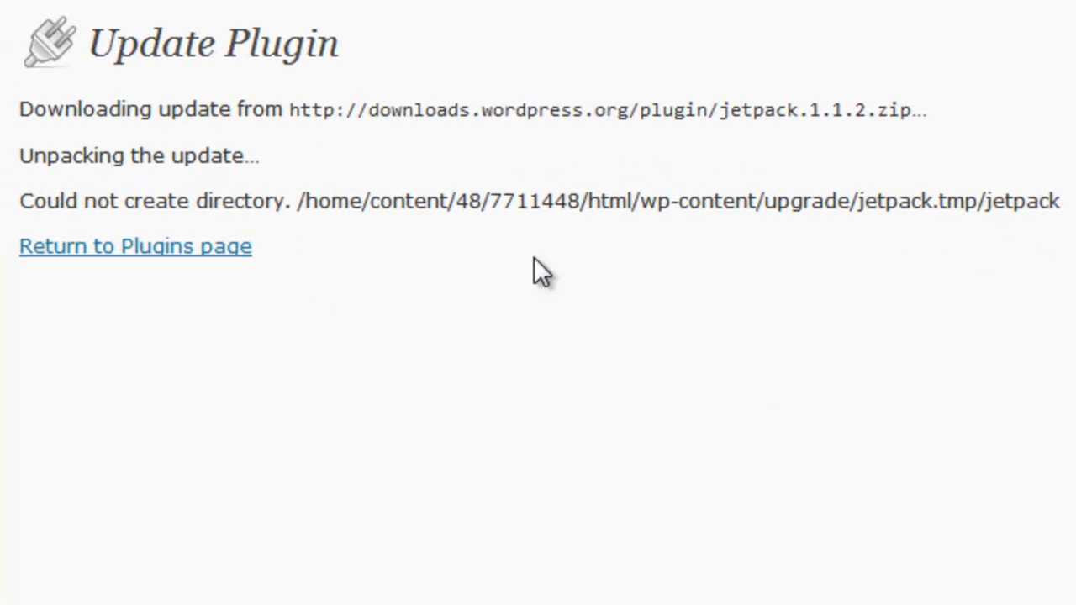
mouse_move(437, 200)
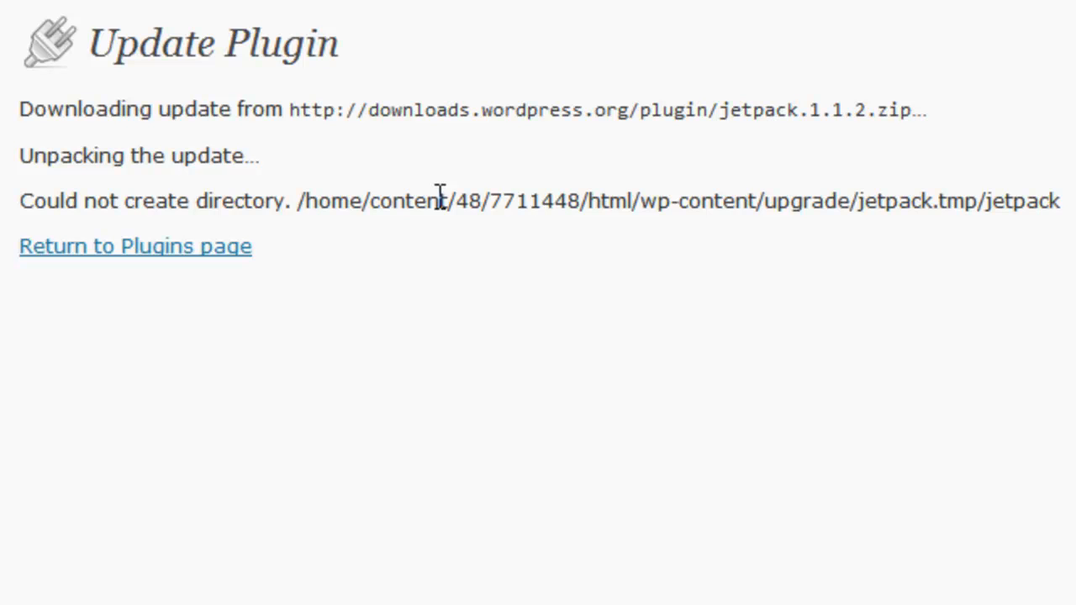
mouse_move(384, 188)
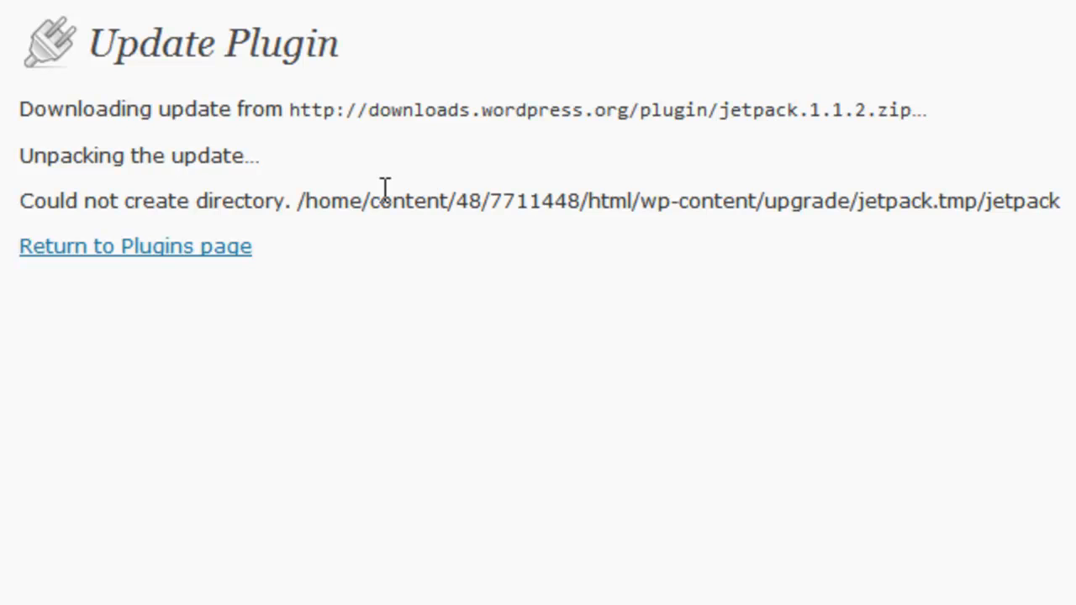
mouse_move(143, 252)
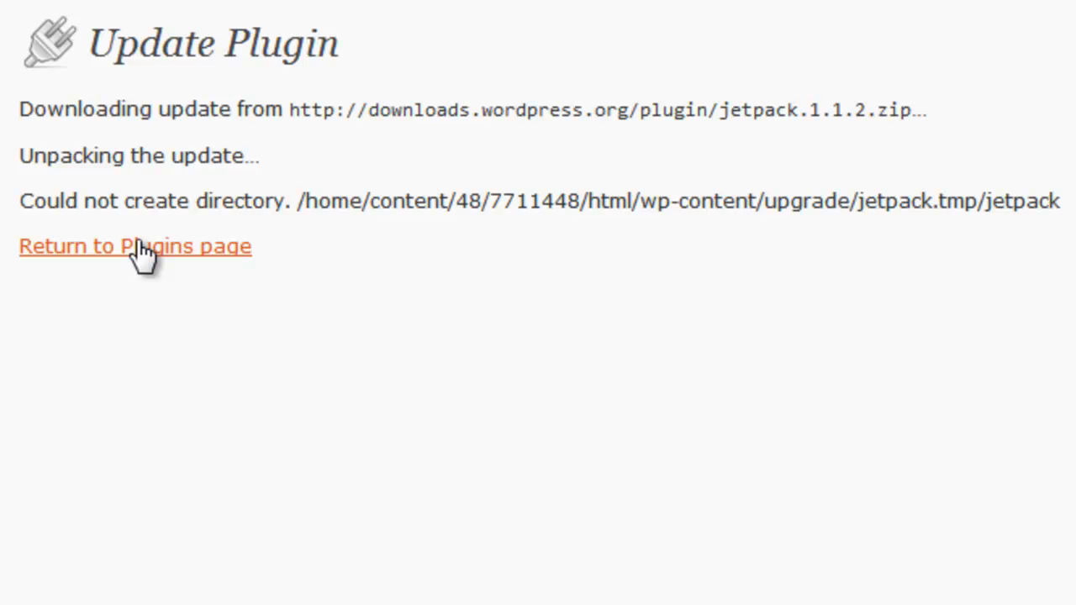
Step: Return to the Plugins list, where Jetpack 1.1.1 still shows 1.1.2 available
left_click(134, 245)
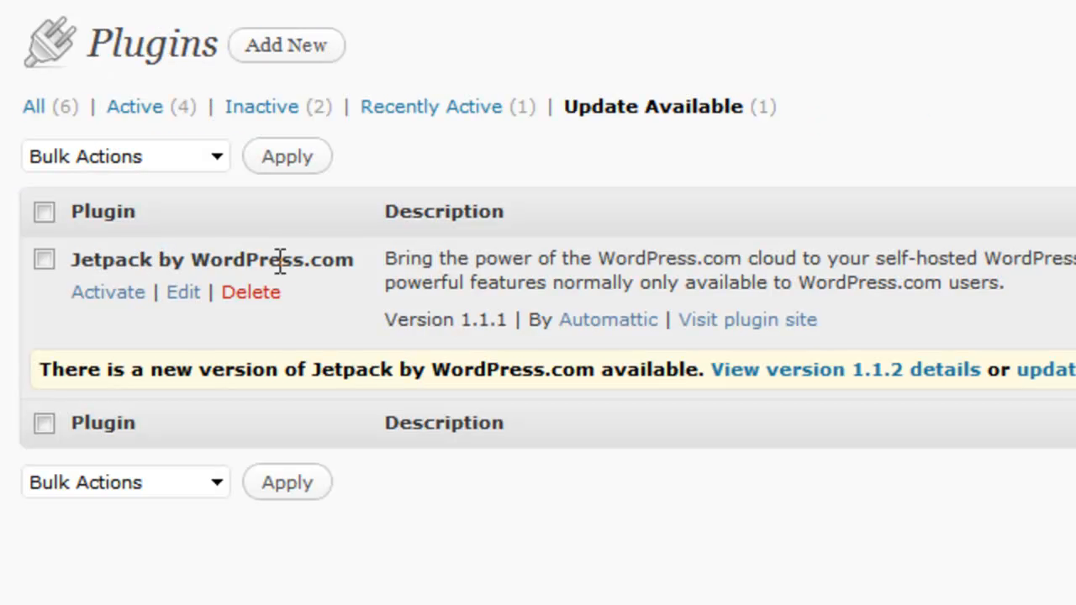
mouse_move(496, 353)
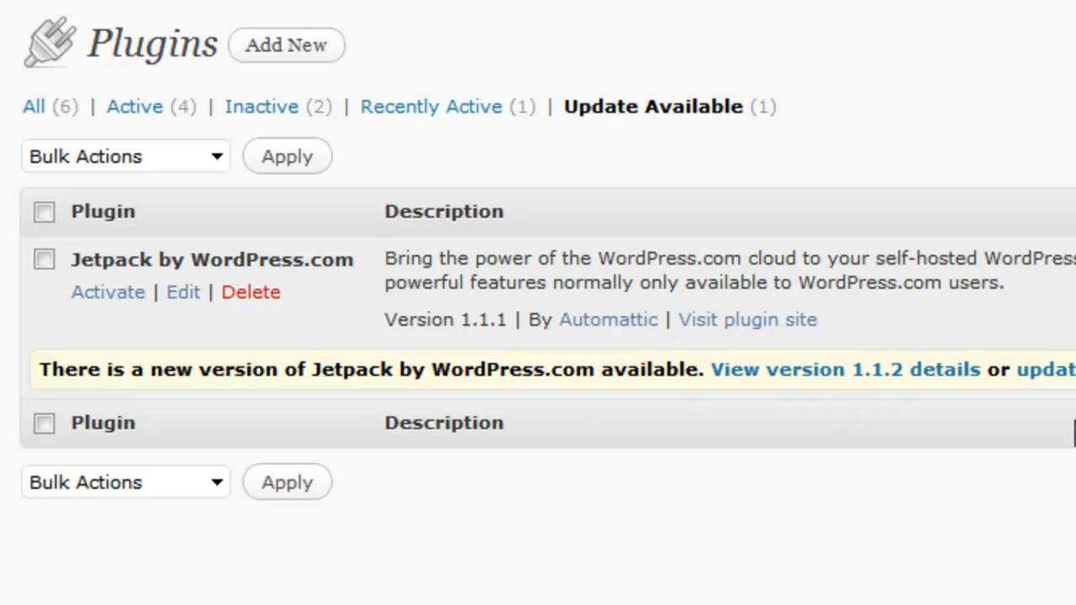
mouse_move(891, 400)
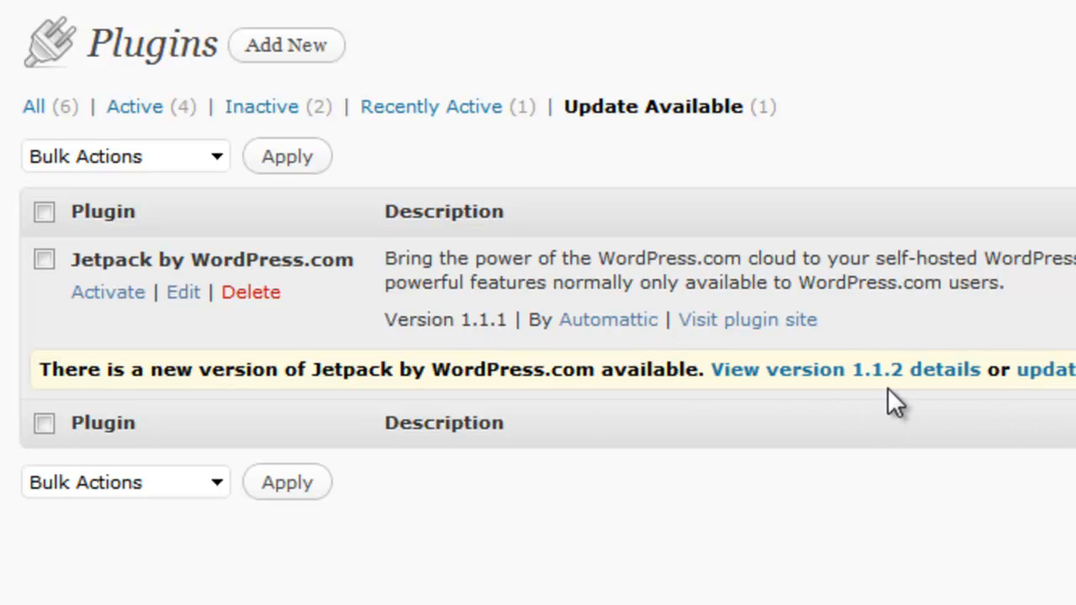
mouse_move(632, 269)
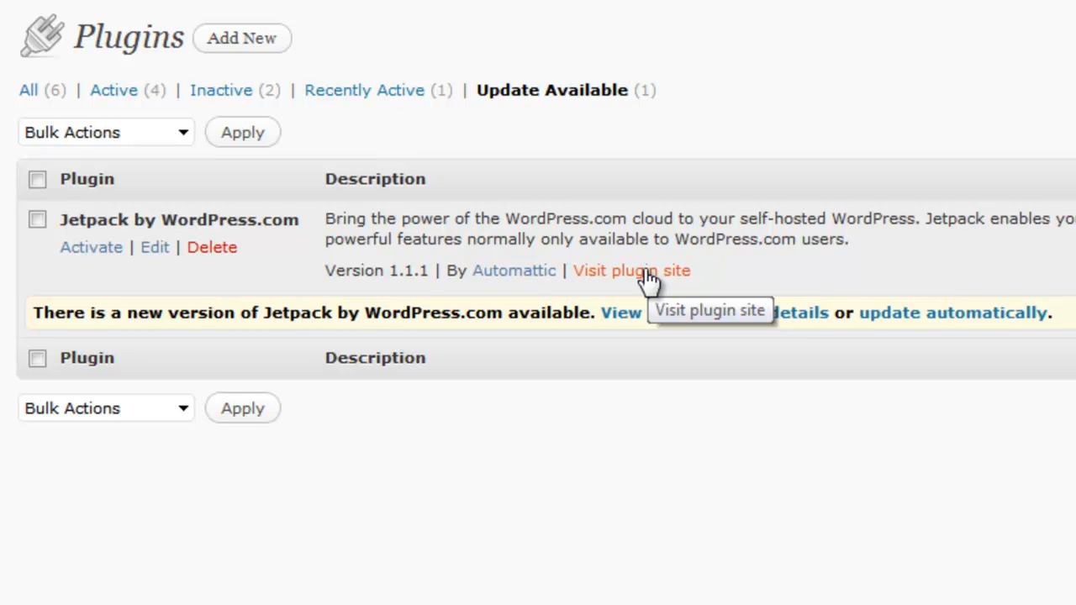
Step: Visit Jetpack's WordPress.org Plugin Directory page offering version 1.1.2
left_click(632, 268)
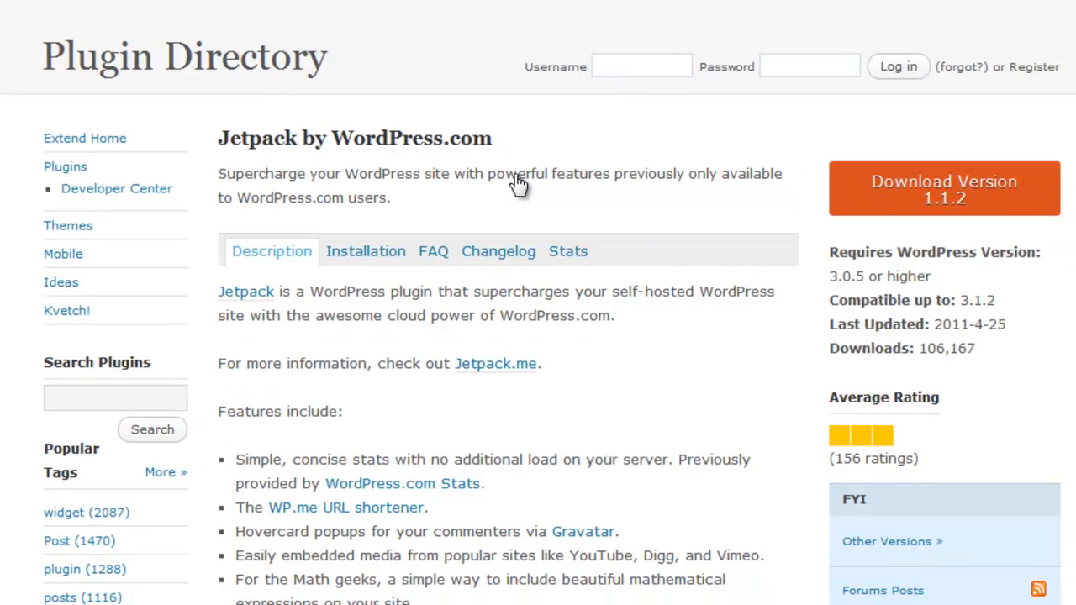
scroll("down", 3)
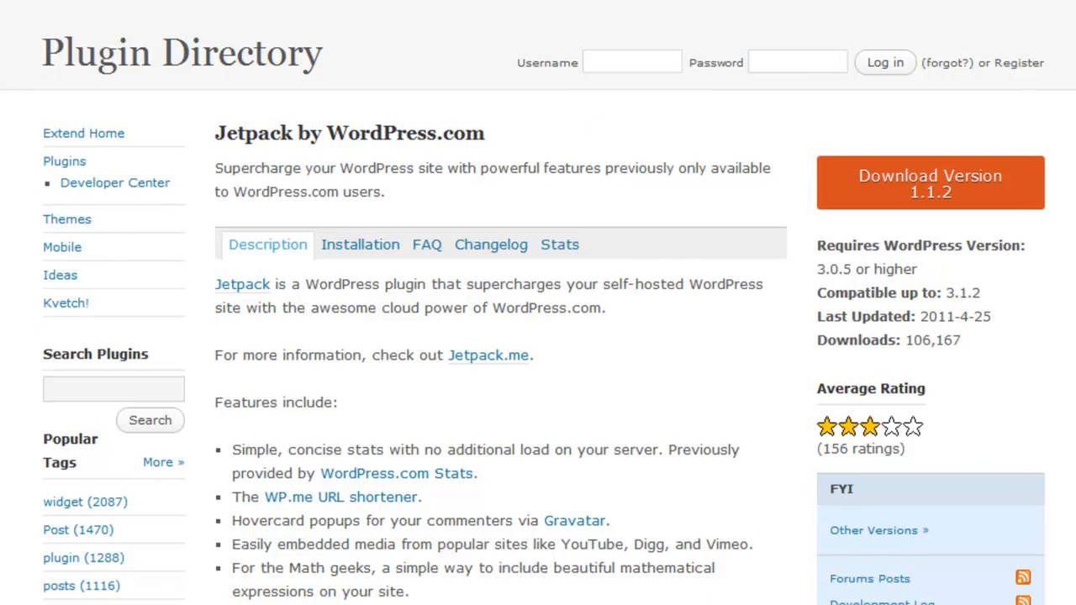
mouse_move(278, 24)
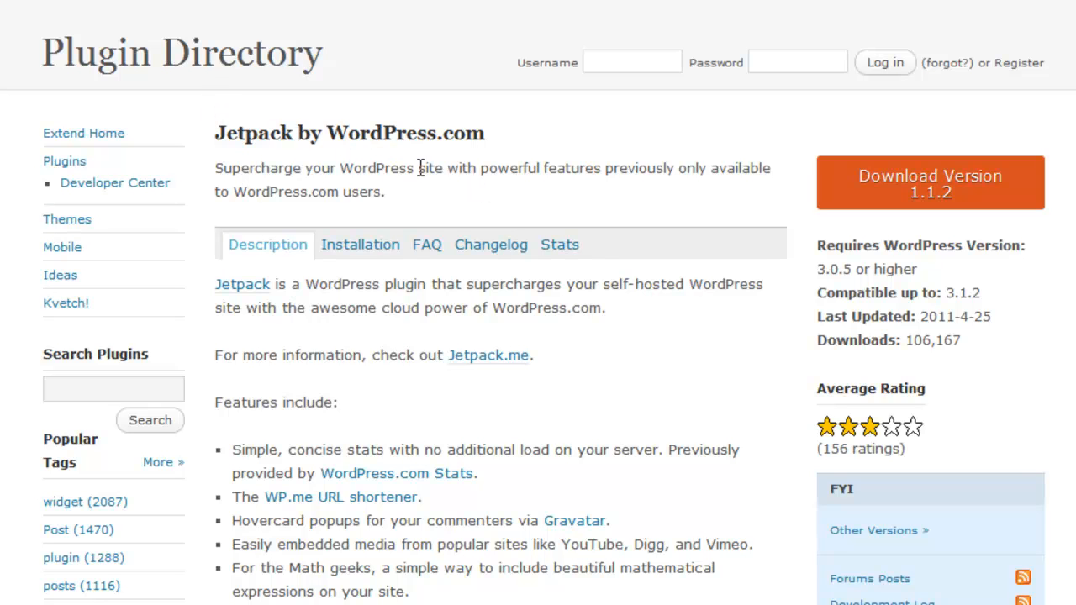
mouse_move(787, 279)
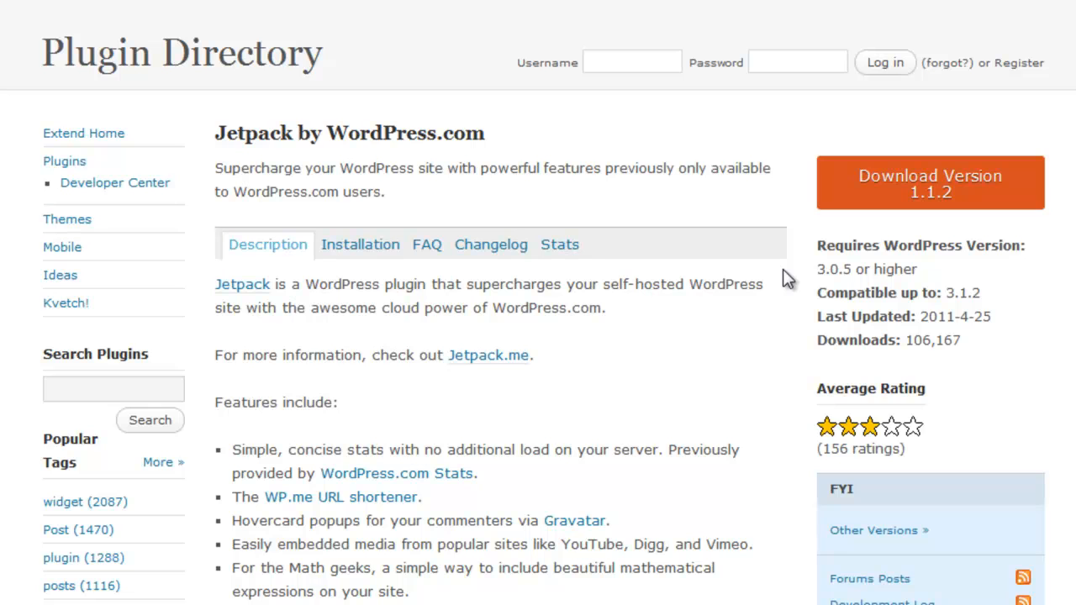
mouse_move(528, 151)
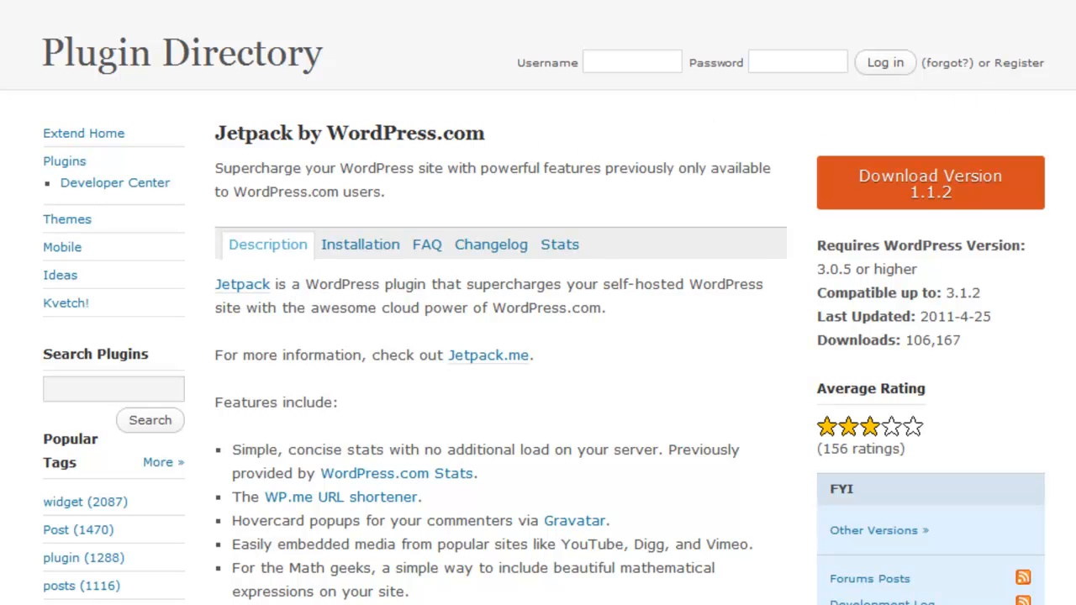
mouse_move(927, 188)
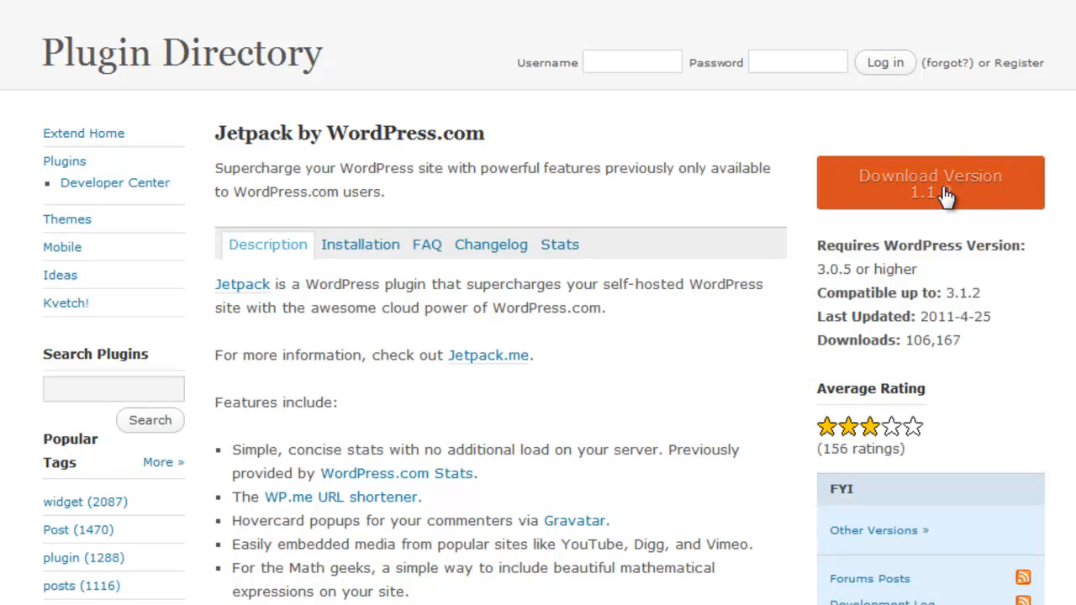
Step: Download Jetpack 1.1.2 and save jetpack.1.1.2.zip (751 KB) to the computer
left_click(930, 181)
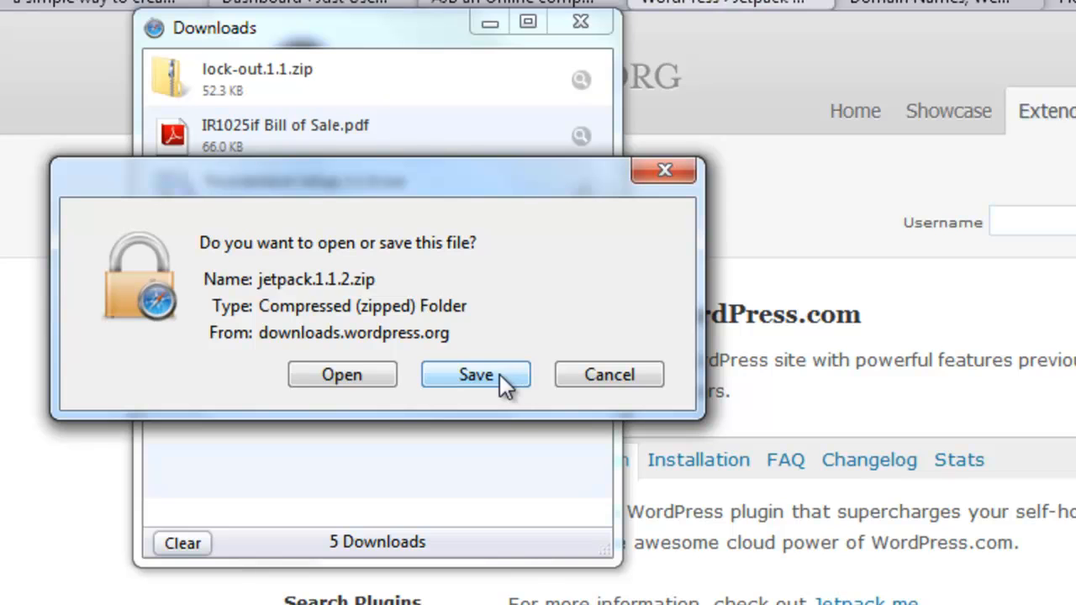
mouse_move(412, 306)
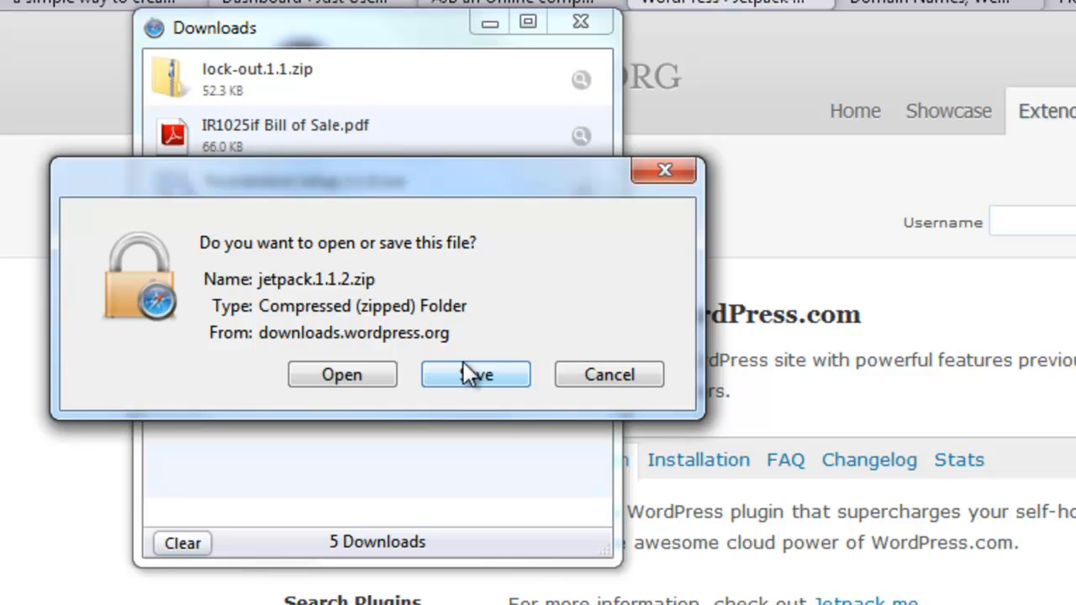
mouse_move(467, 383)
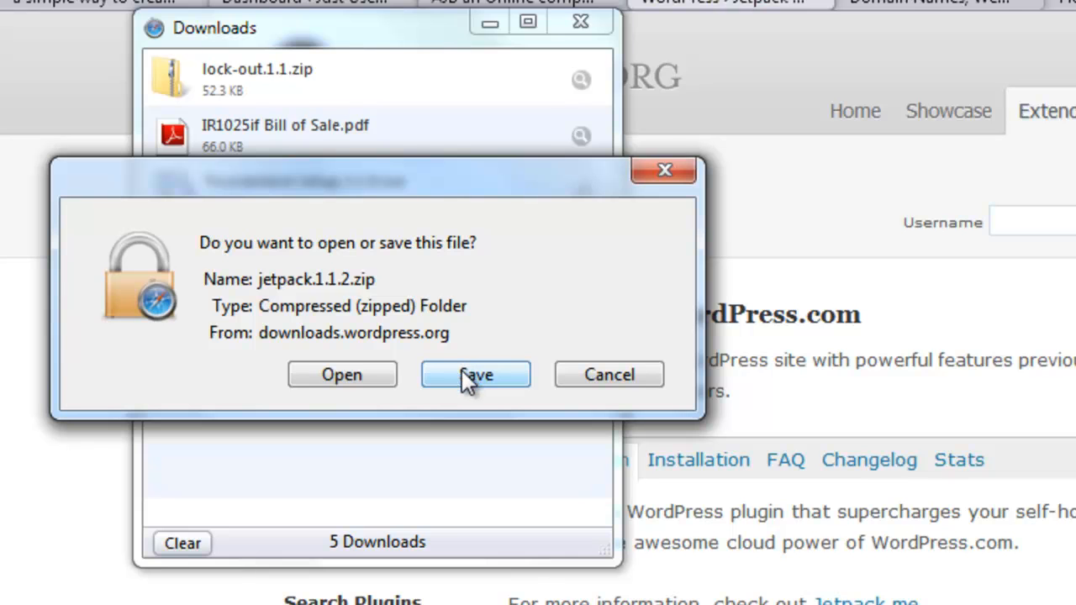
left_click(474, 373)
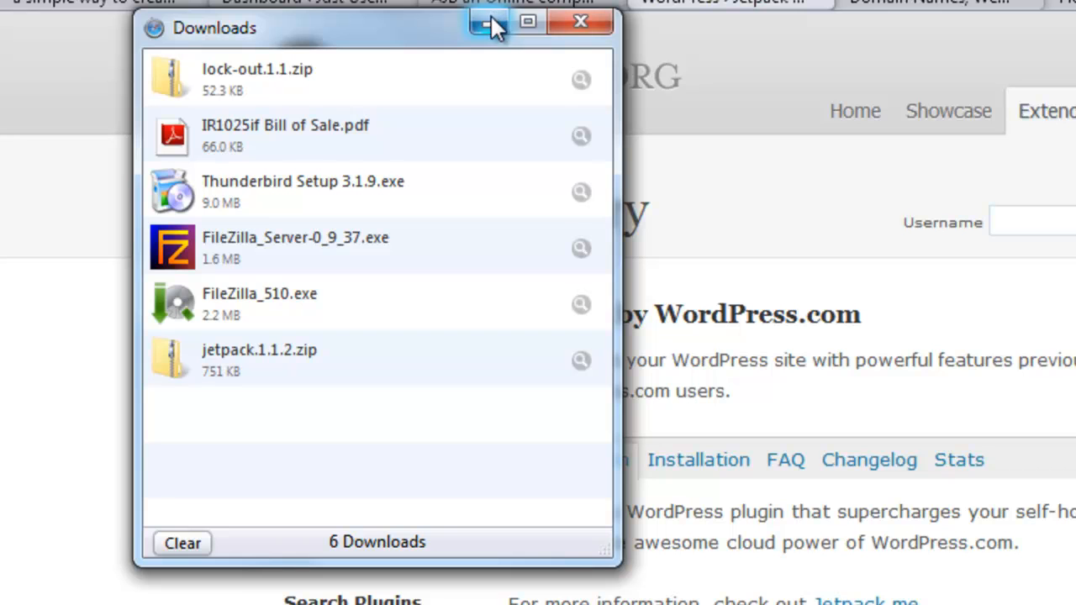
mouse_move(491, 20)
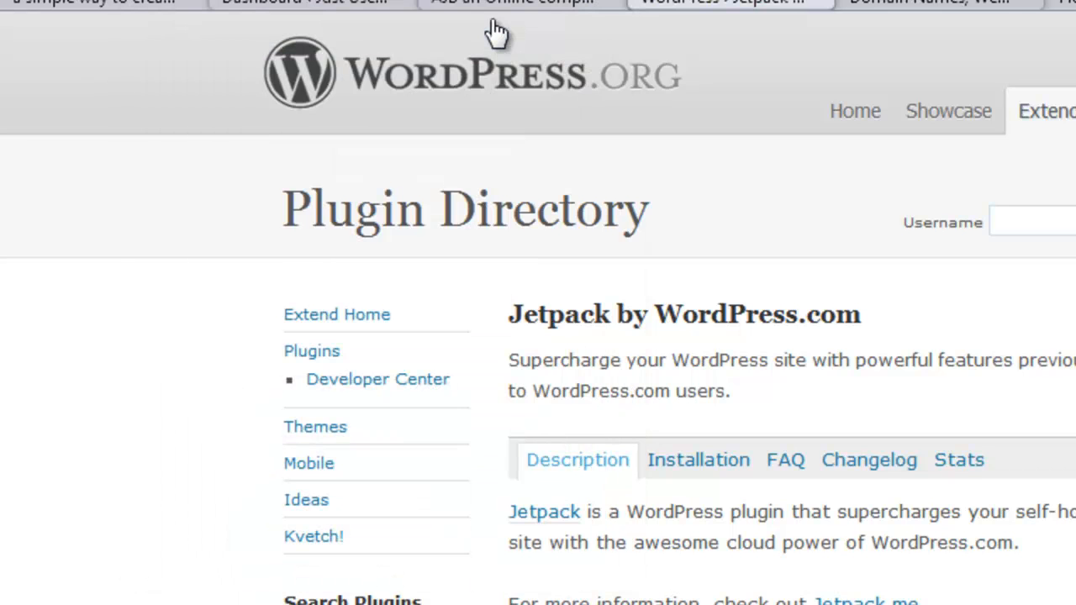
mouse_move(523, 198)
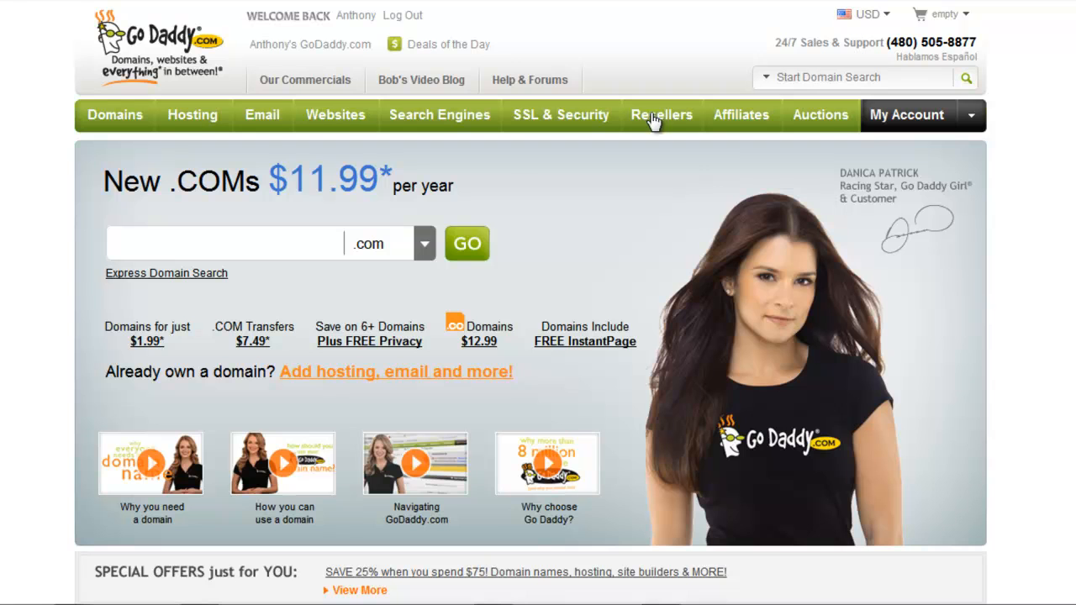
mouse_move(948, 42)
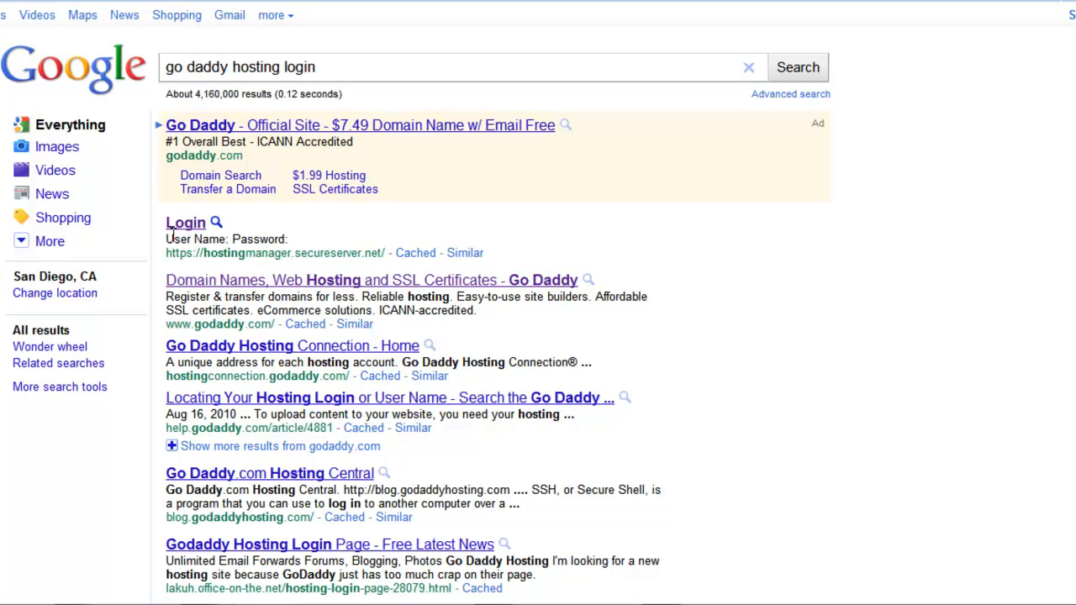
mouse_move(377, 242)
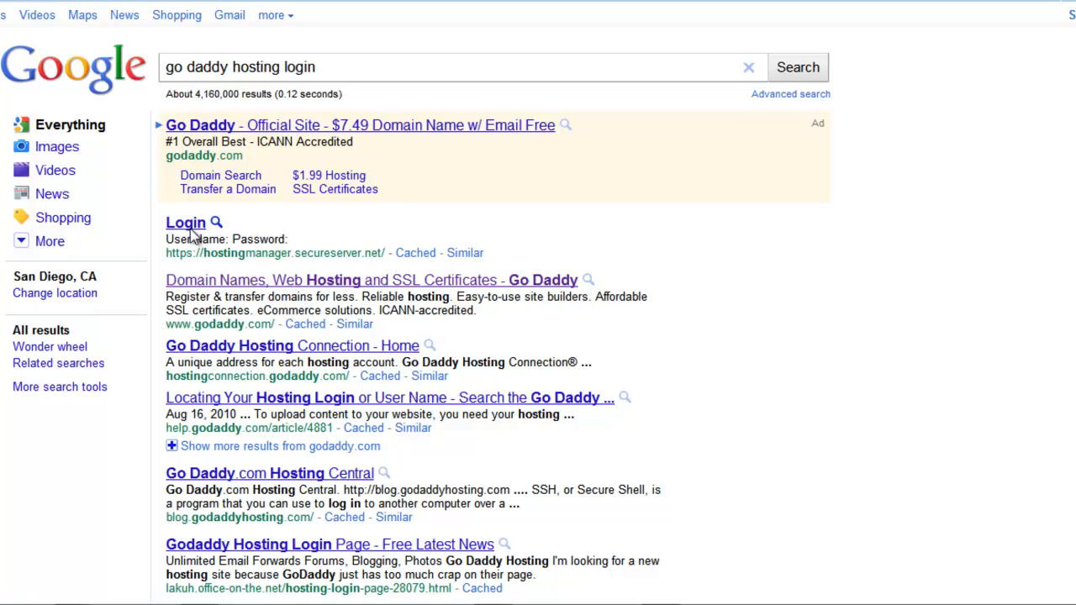
Step: Sign in to the GoDaddy Hosting Control Center using the stored AutoLogin credentials
left_click(185, 222)
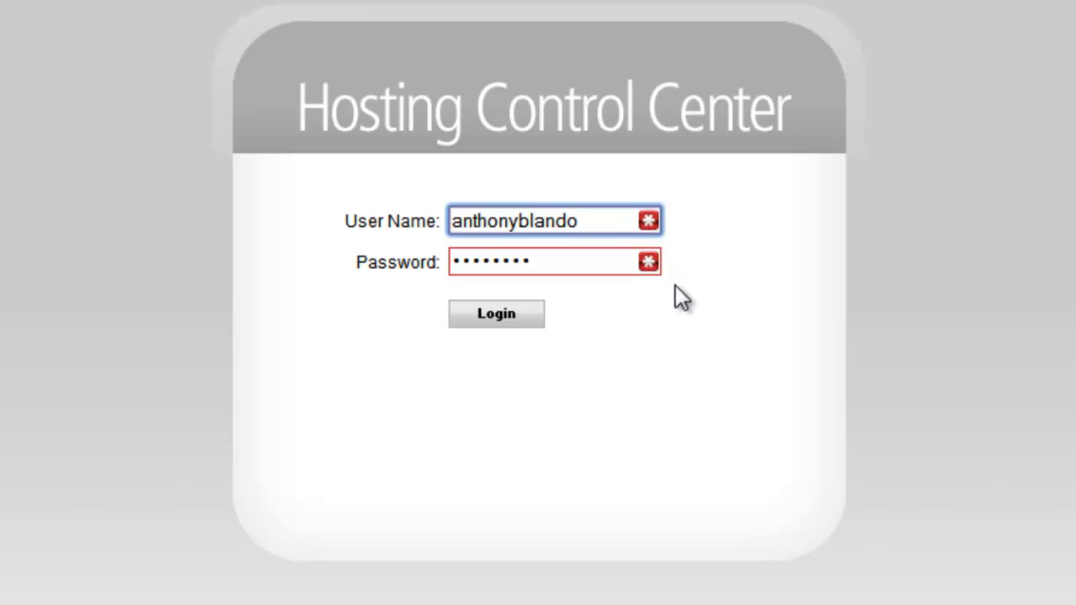
mouse_move(934, 235)
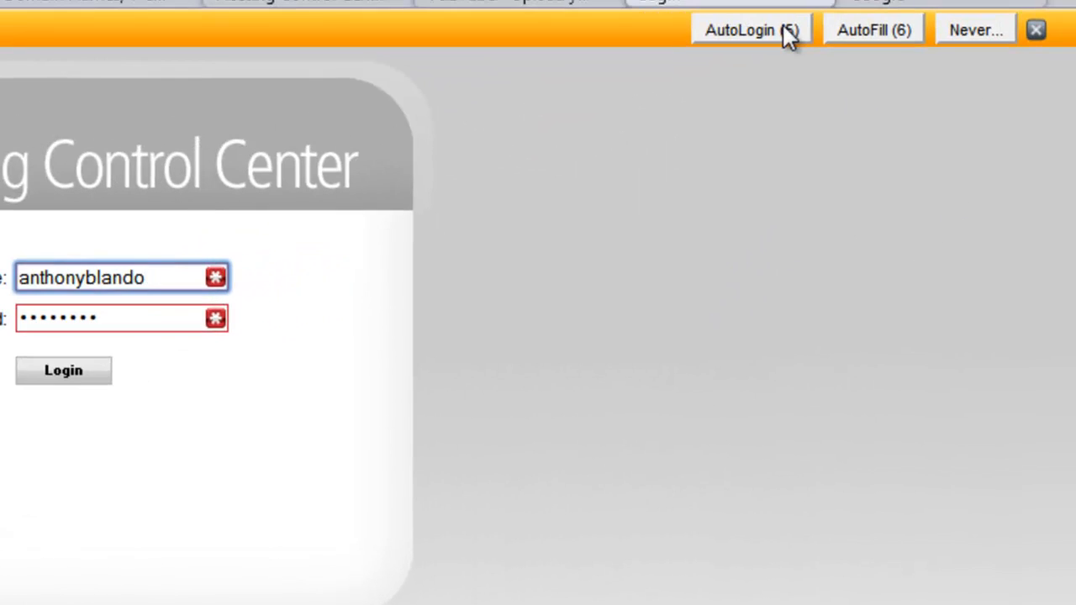
left_click(740, 30)
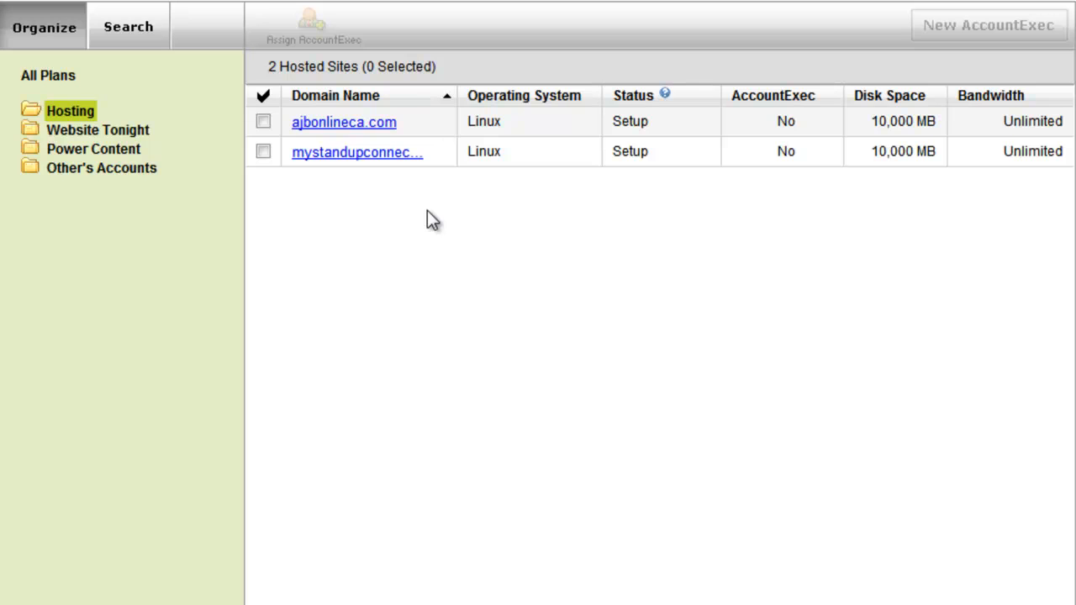
mouse_move(370, 121)
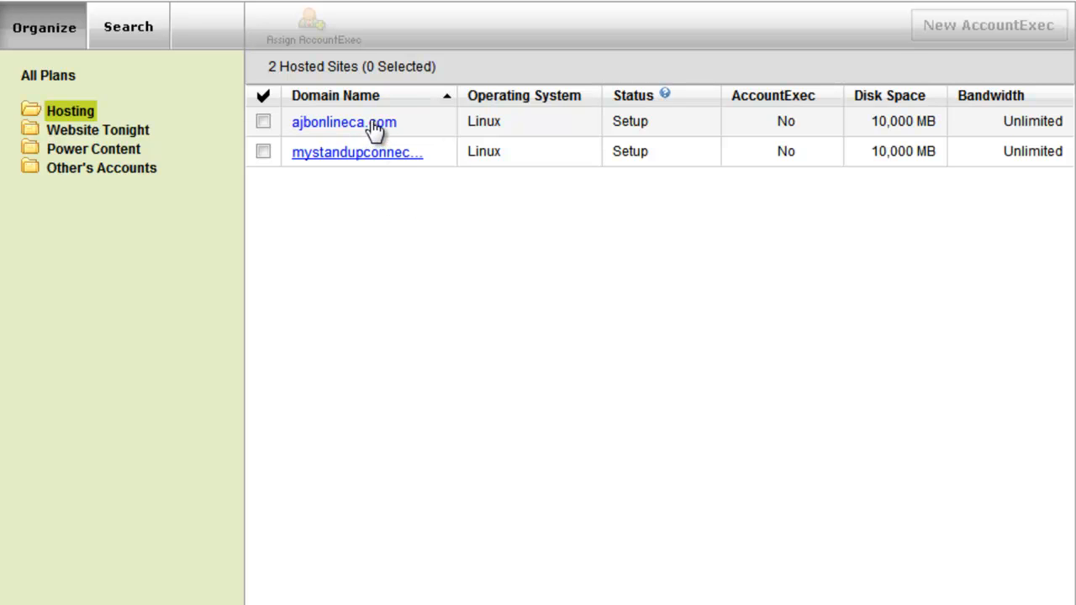
Step: Select the ajbonlineca.com hosting account and launch its FTP File Manager
left_click(343, 121)
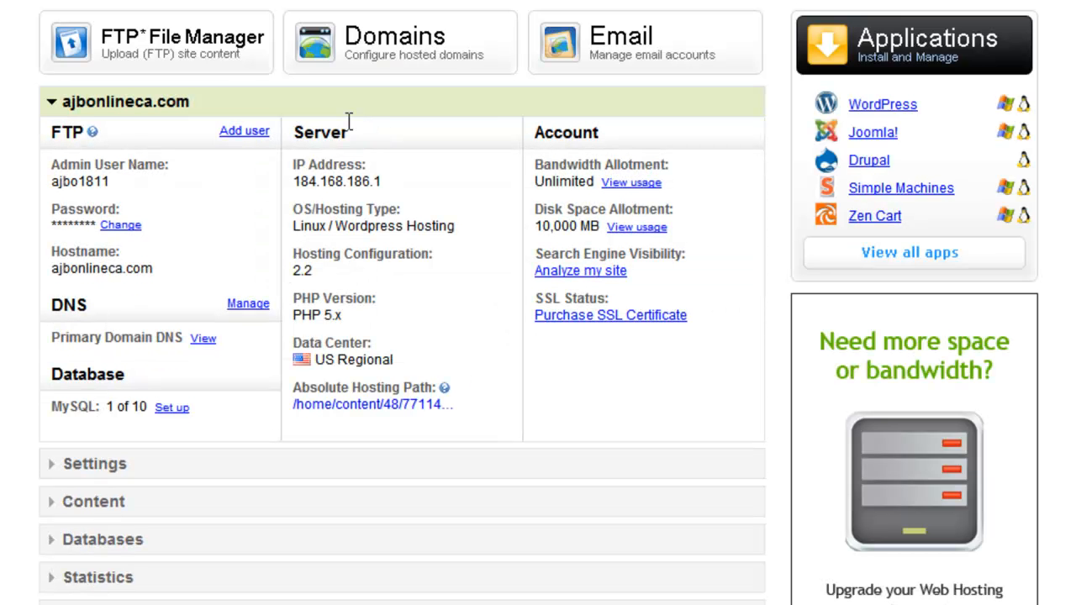
mouse_move(198, 42)
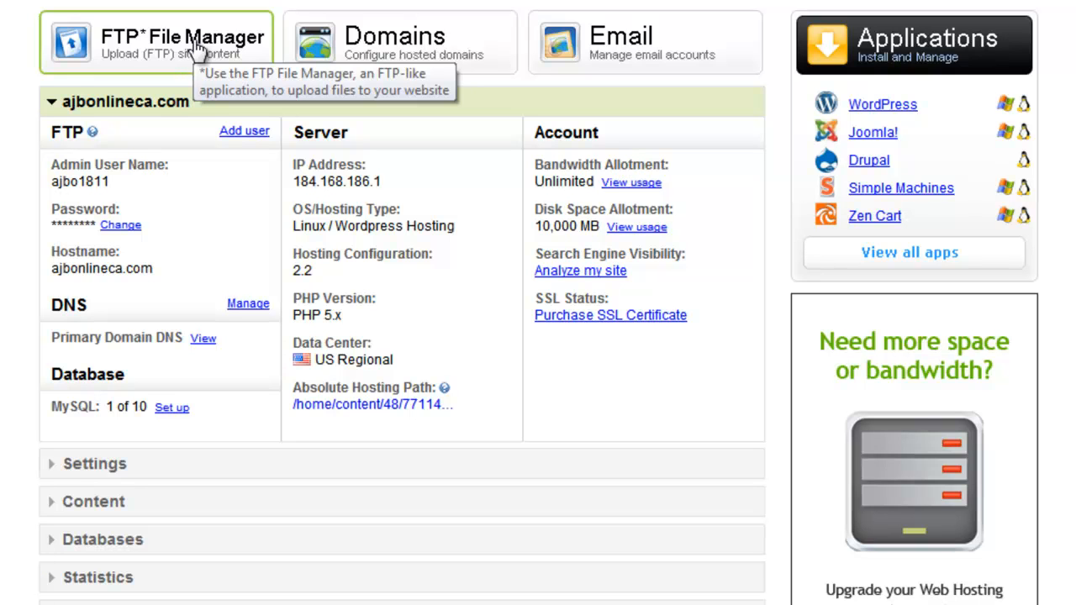
mouse_move(193, 54)
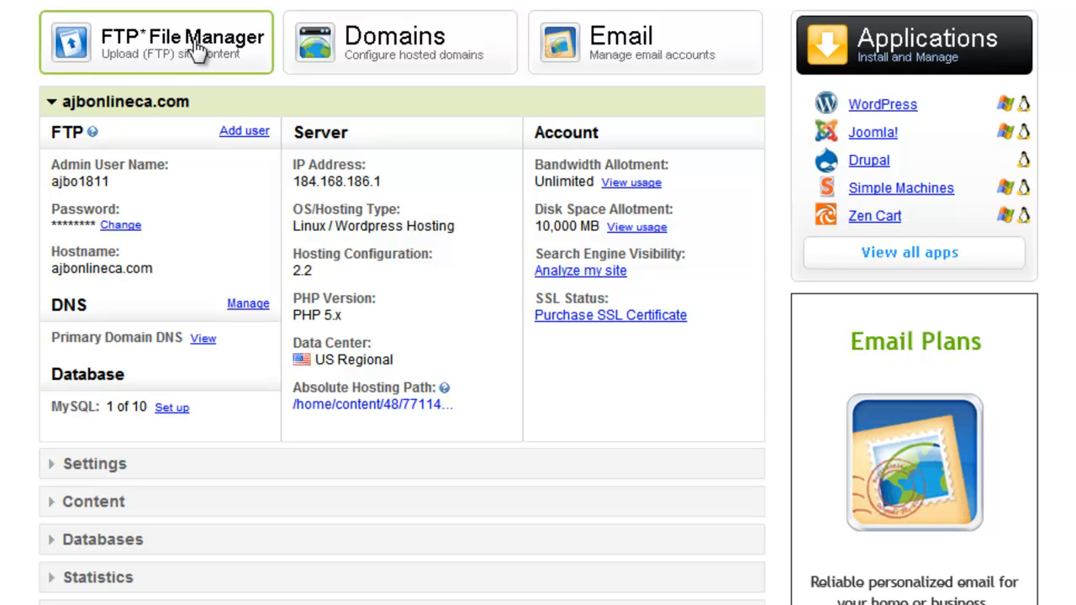
left_click(157, 42)
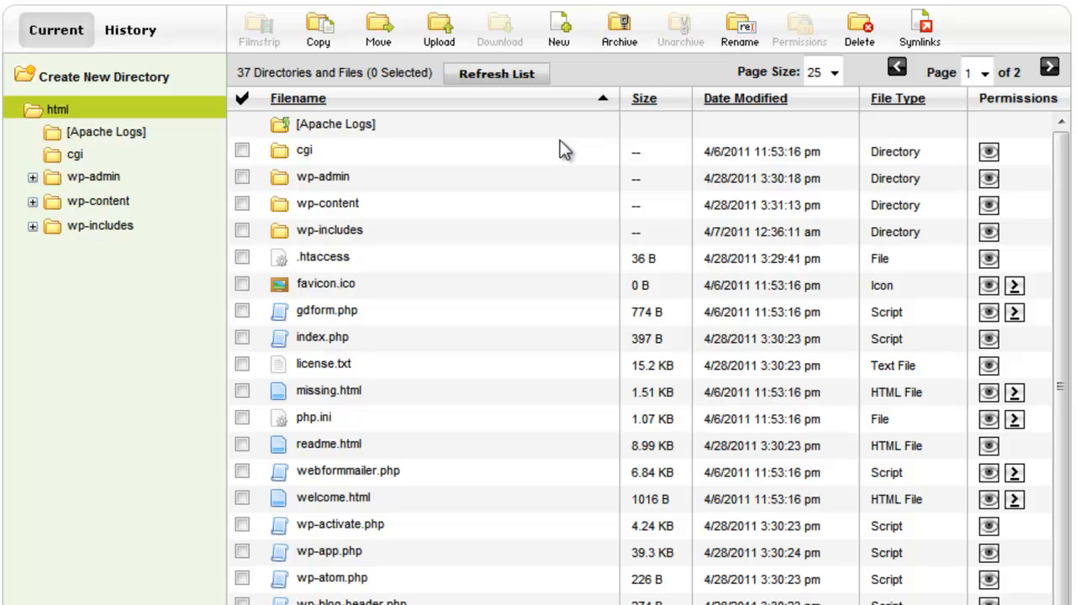
mouse_move(512, 20)
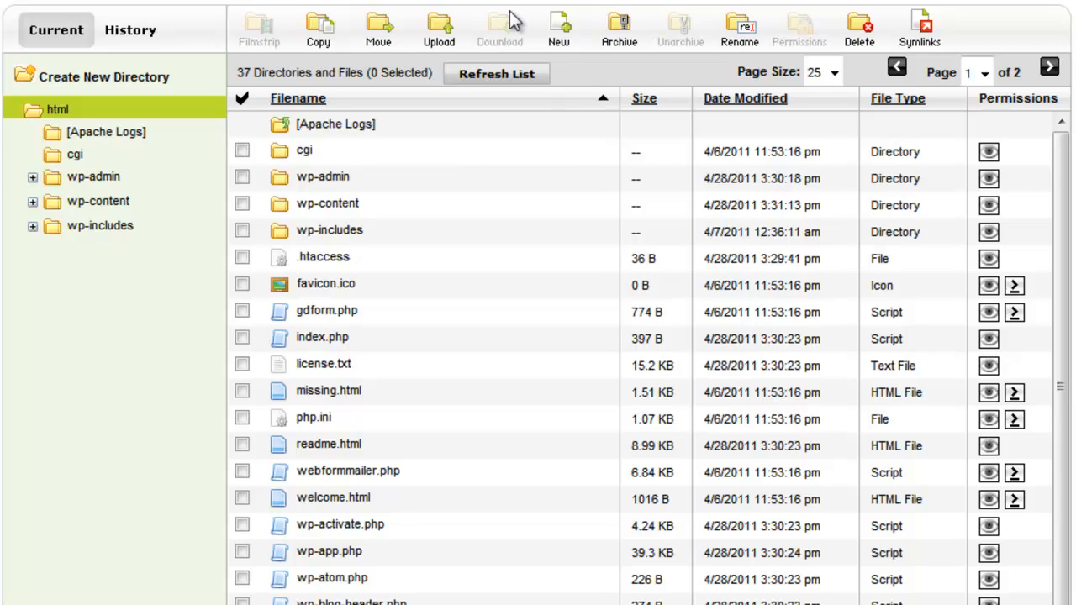
mouse_move(430, 176)
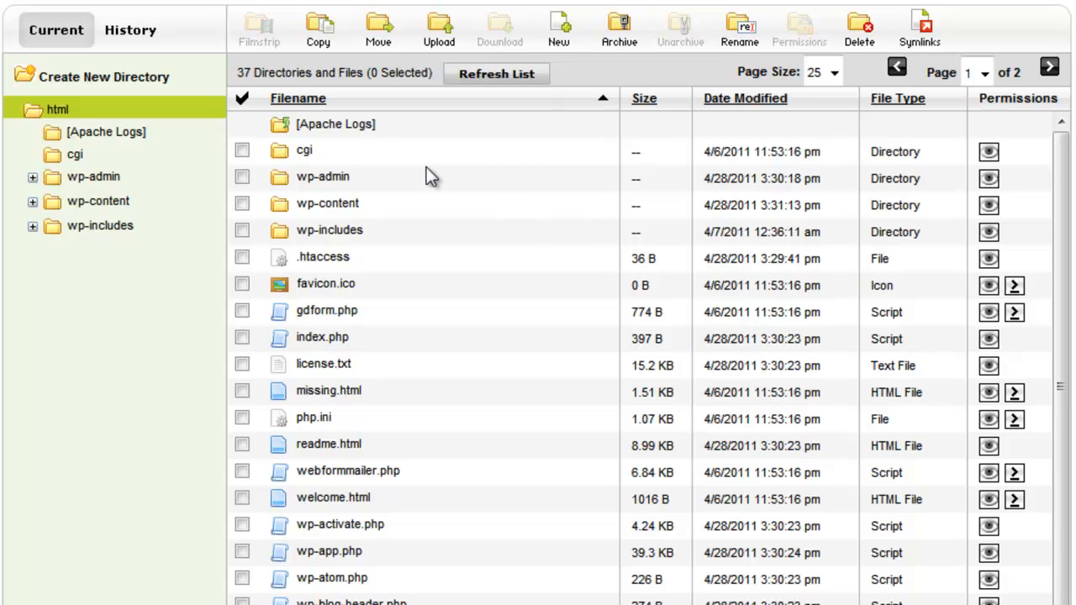
mouse_move(290, 292)
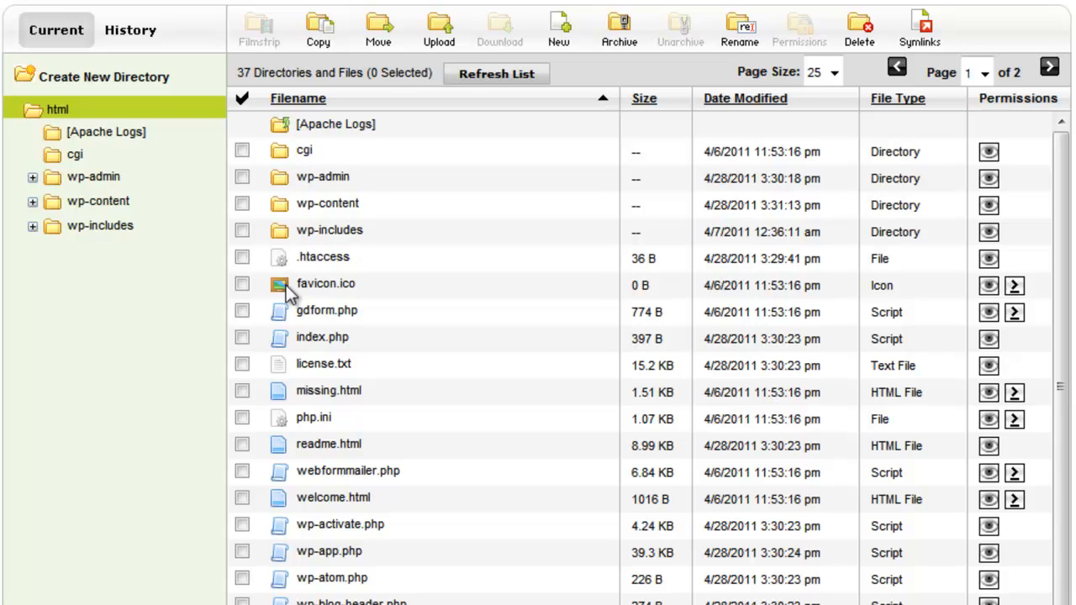
Step: Navigate into wp-content and then into its plugins folder
scroll("down", 3)
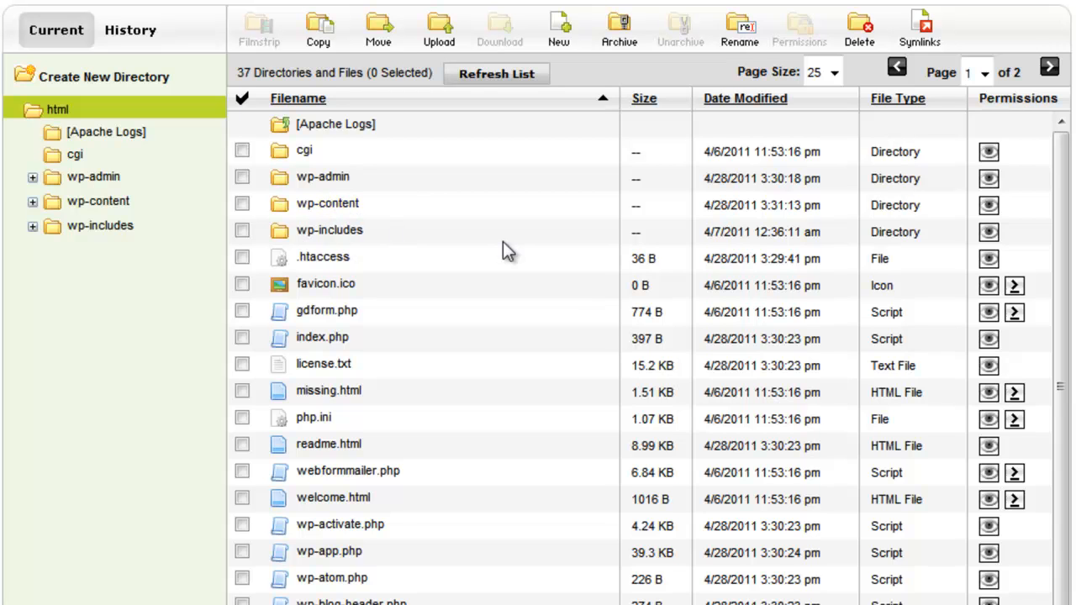
mouse_move(400, 205)
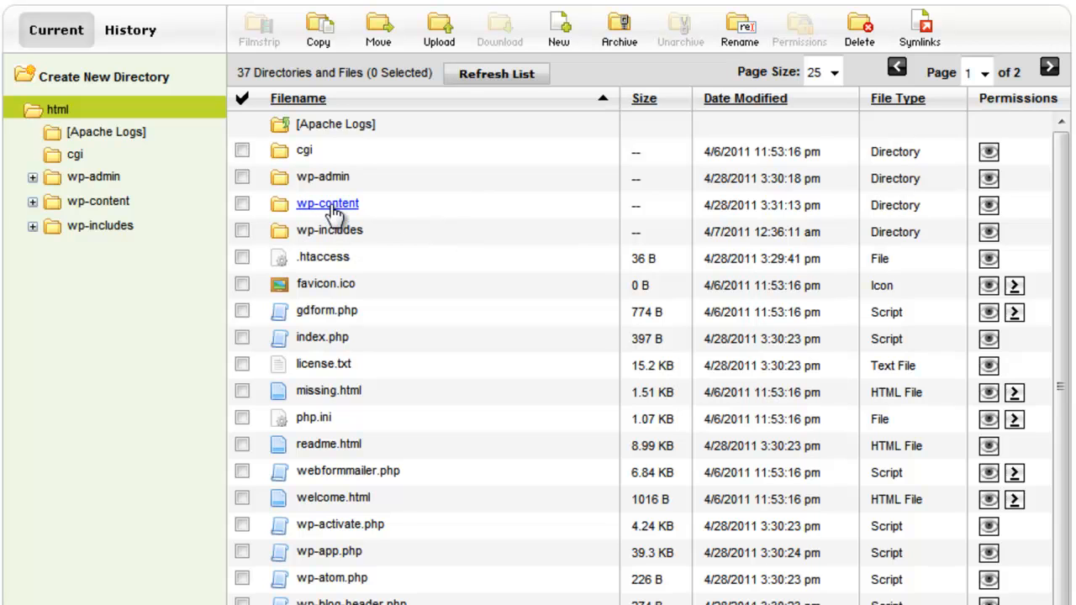
left_click(326, 204)
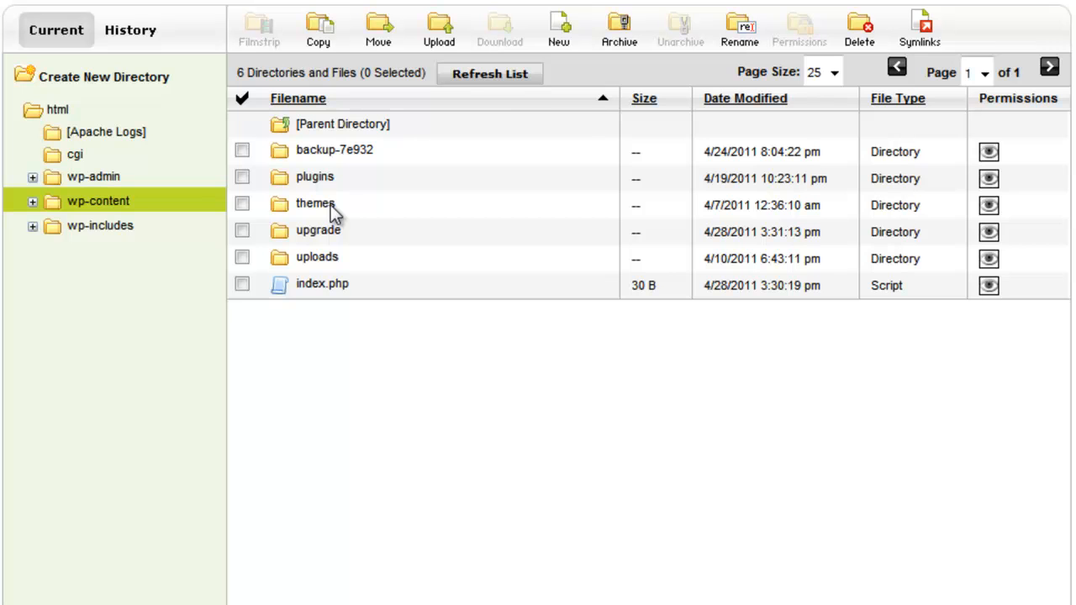
left_click(314, 176)
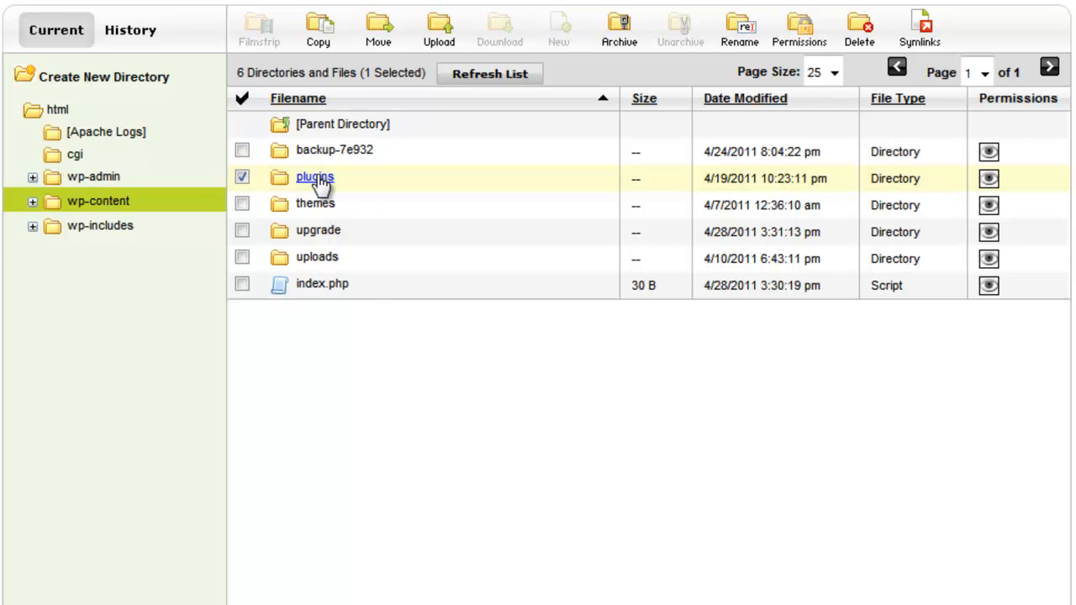
double_click(314, 178)
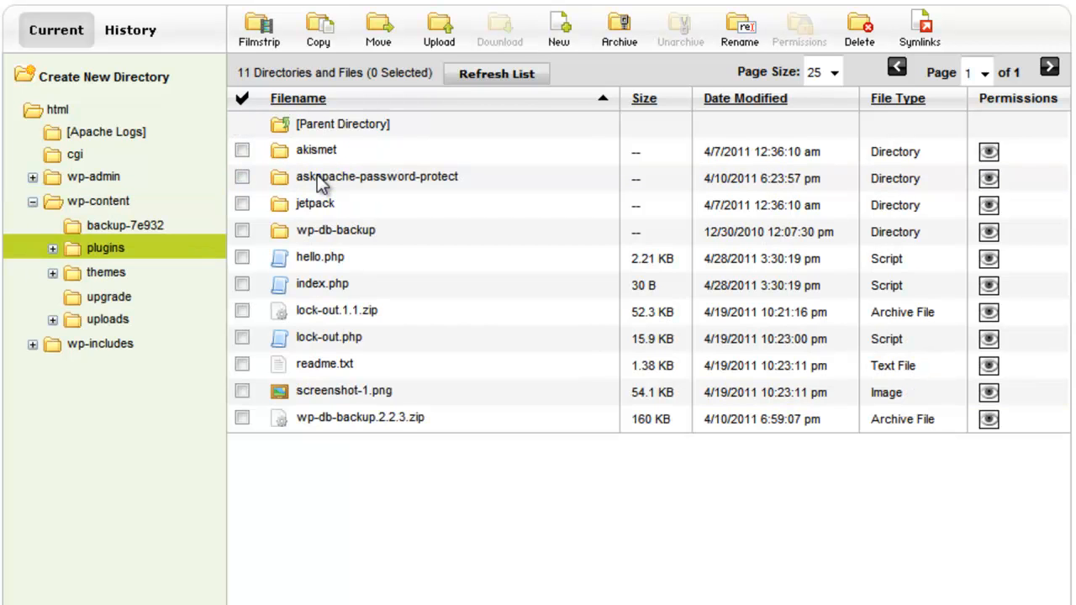
mouse_move(356, 200)
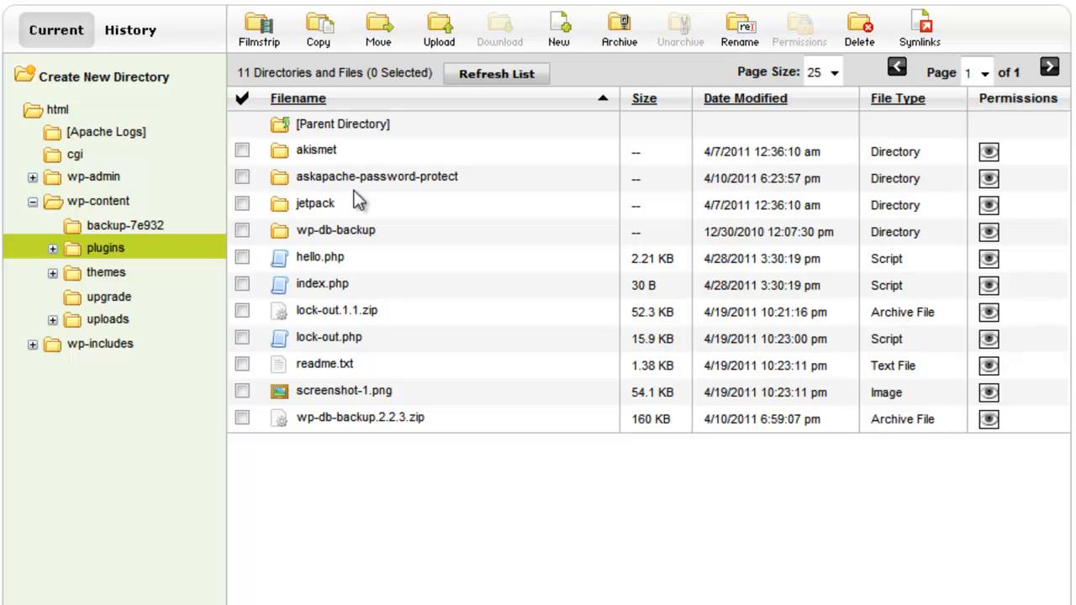
mouse_move(350, 229)
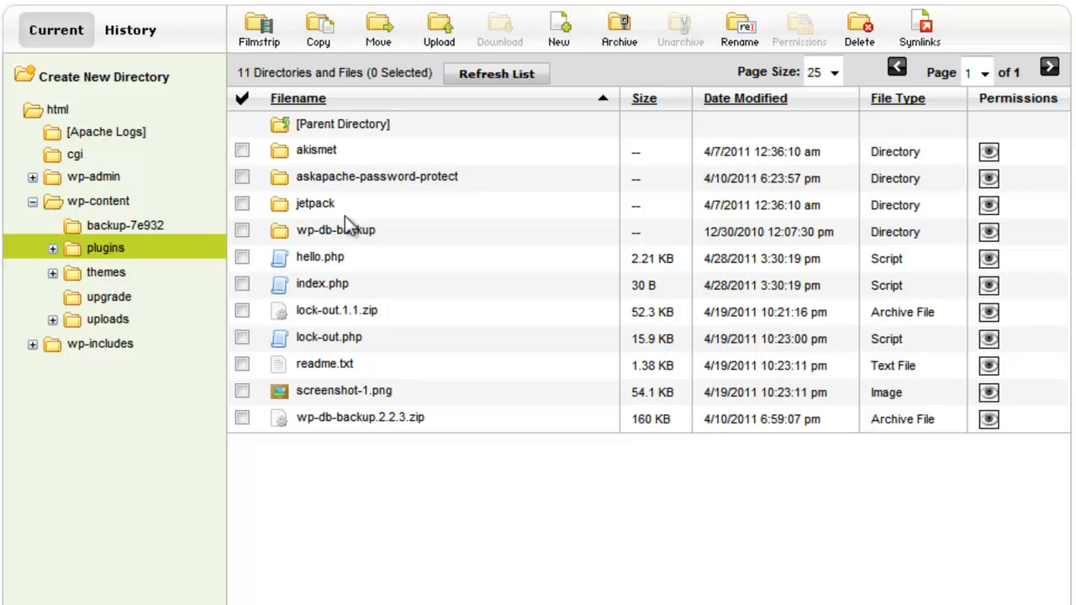
mouse_move(387, 275)
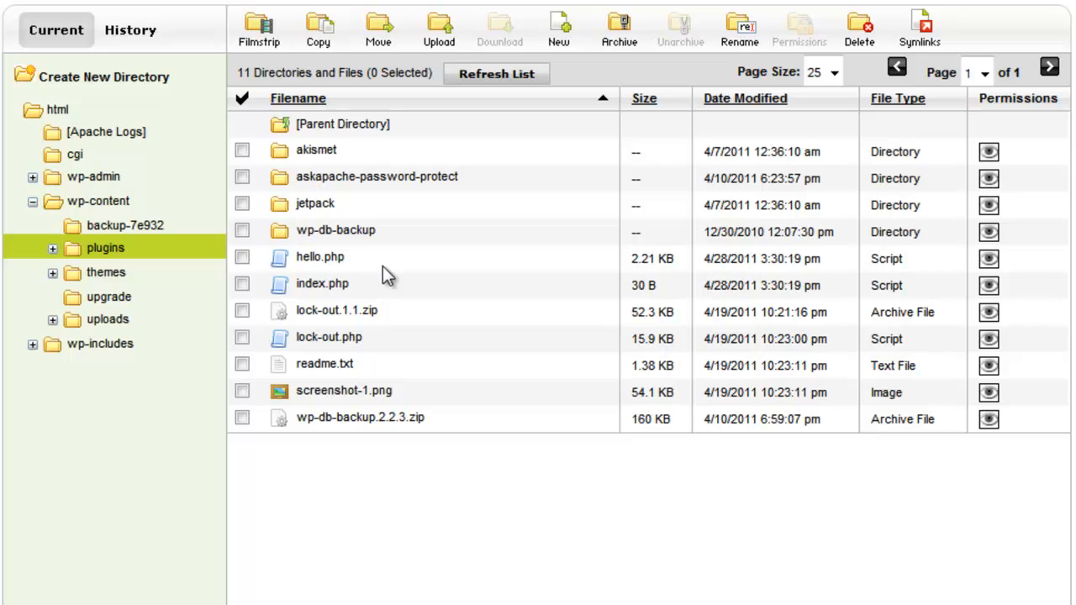
mouse_move(400, 232)
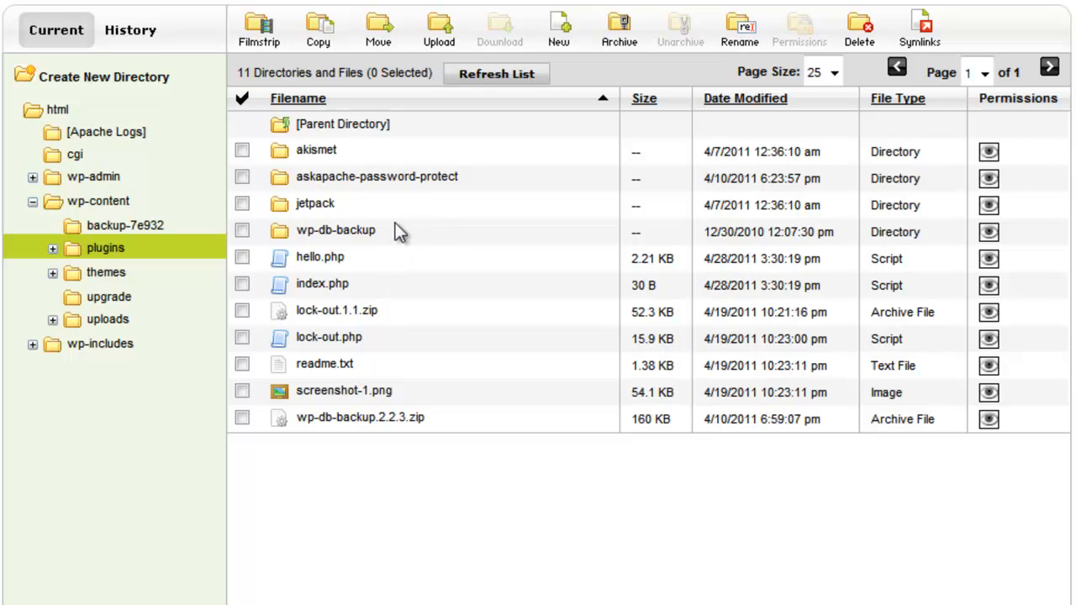
mouse_move(410, 230)
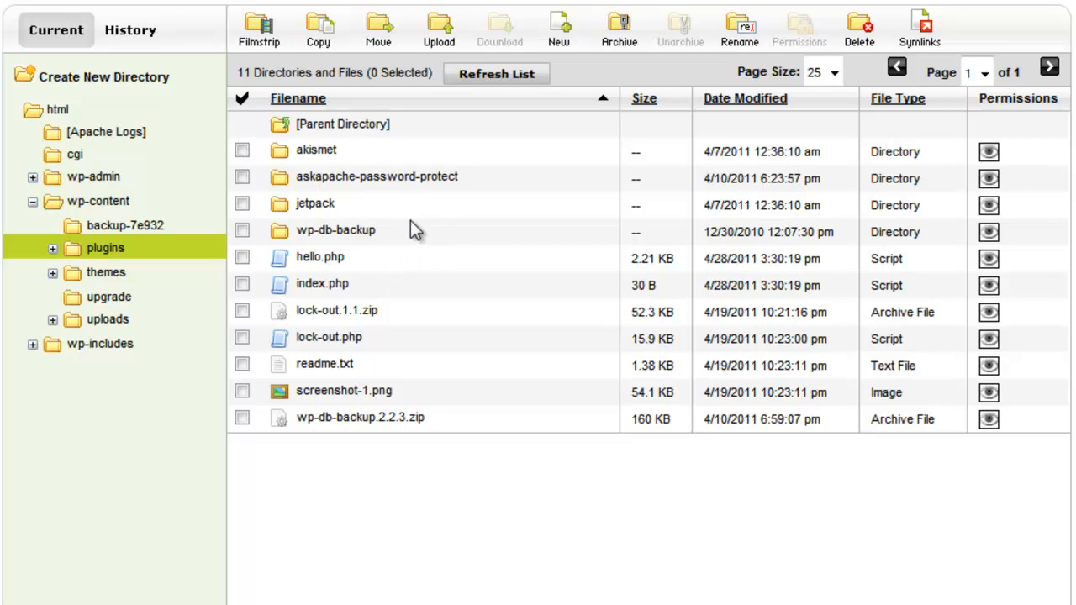
mouse_move(423, 220)
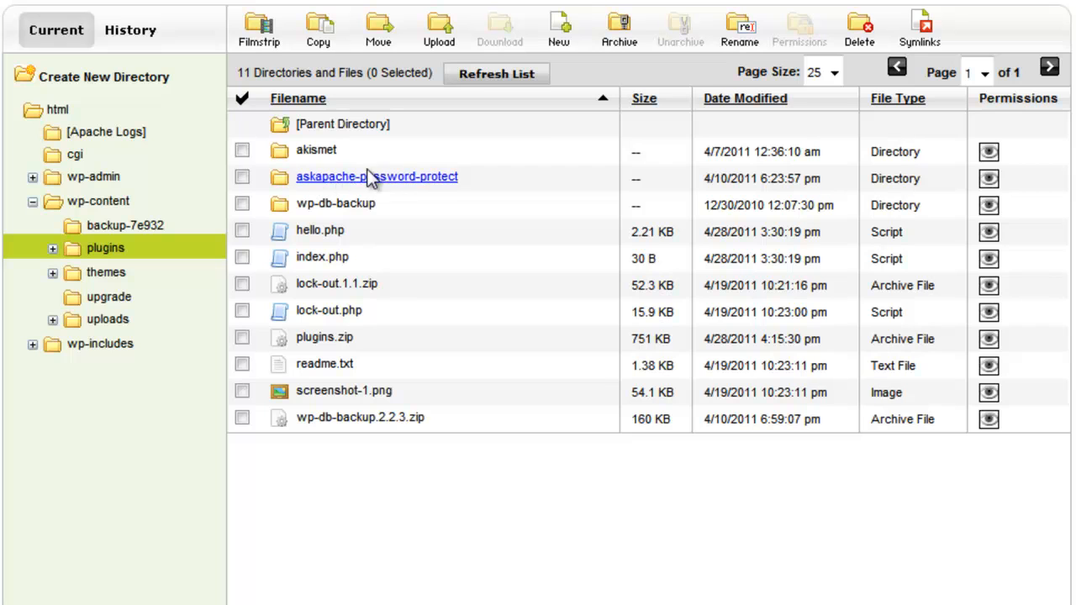
mouse_move(551, 136)
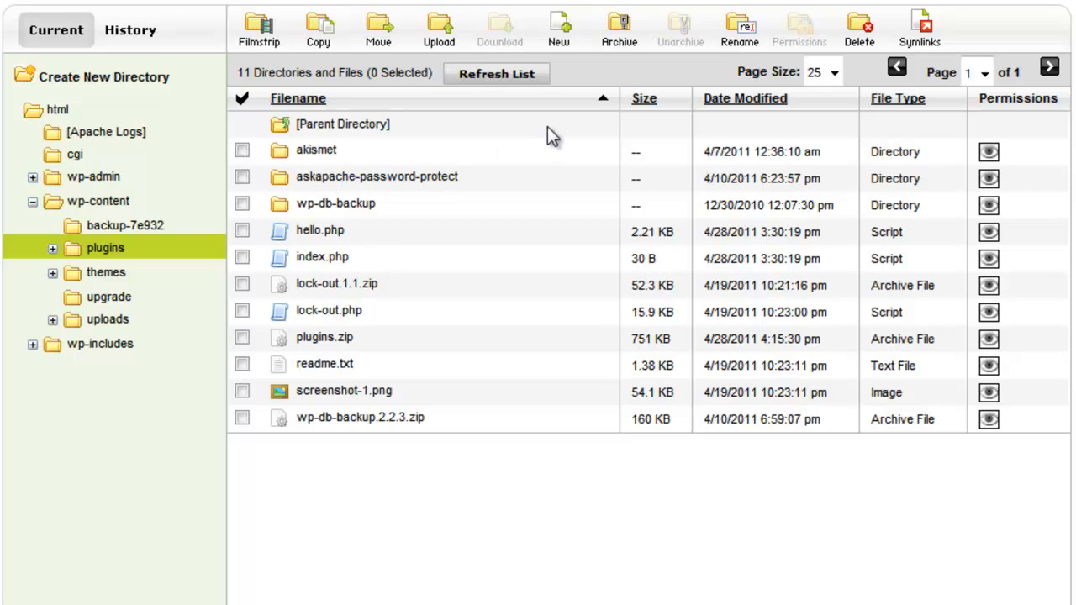
mouse_move(561, 131)
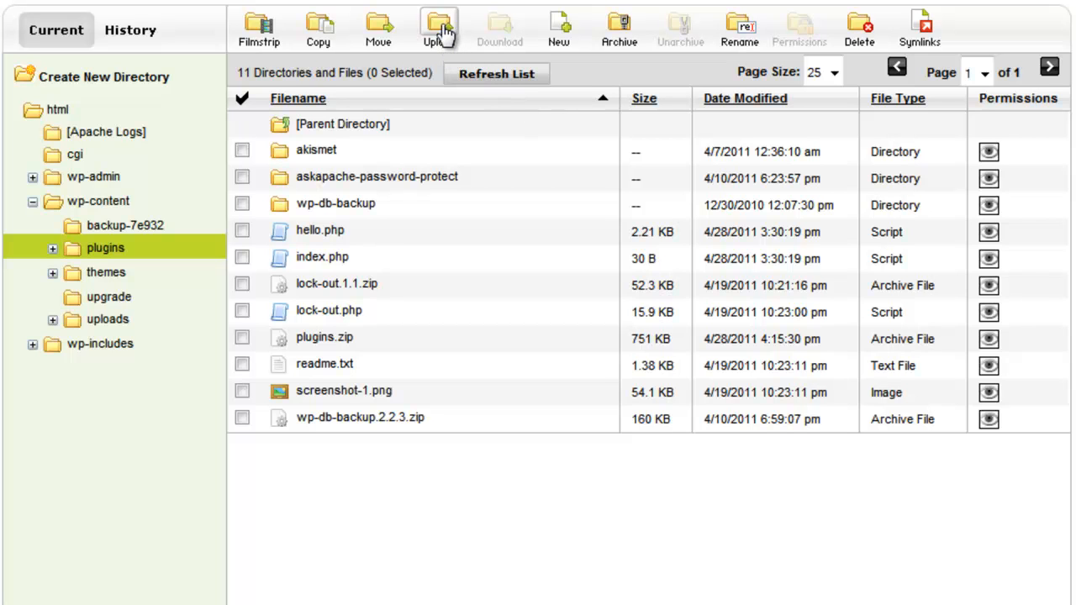
Step: Upload jetpack.1.1.2.zip from the computer into the plugins folder
left_click(437, 29)
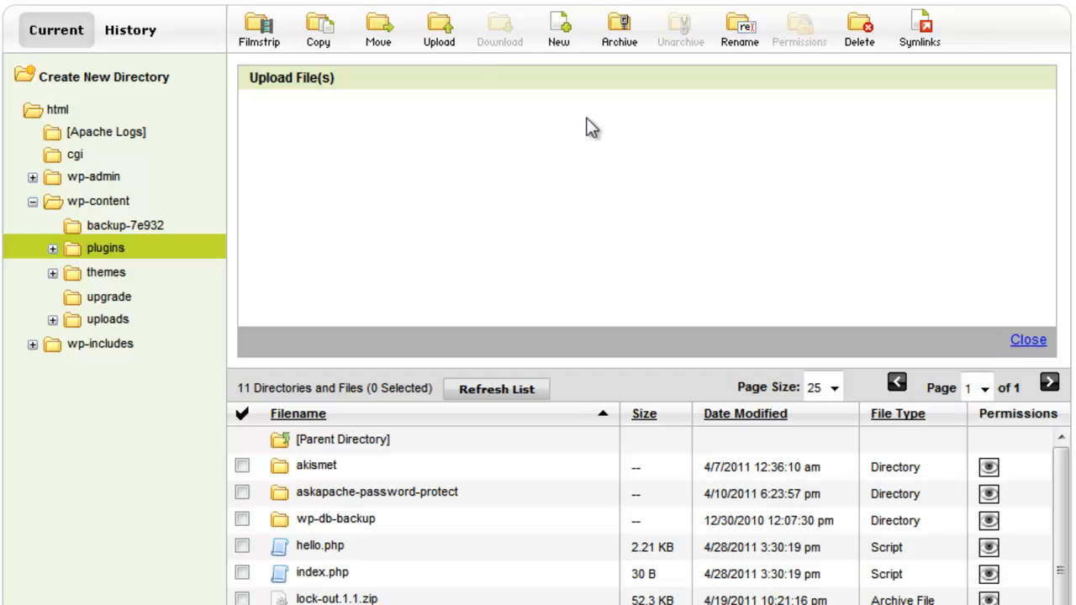
left_click(864, 152)
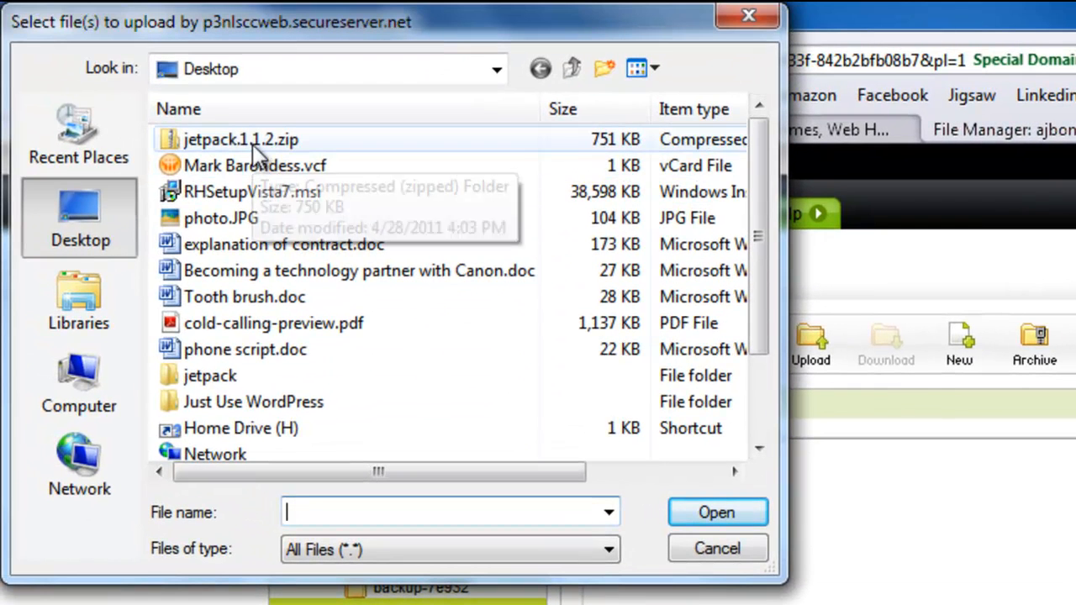
left_click(242, 139)
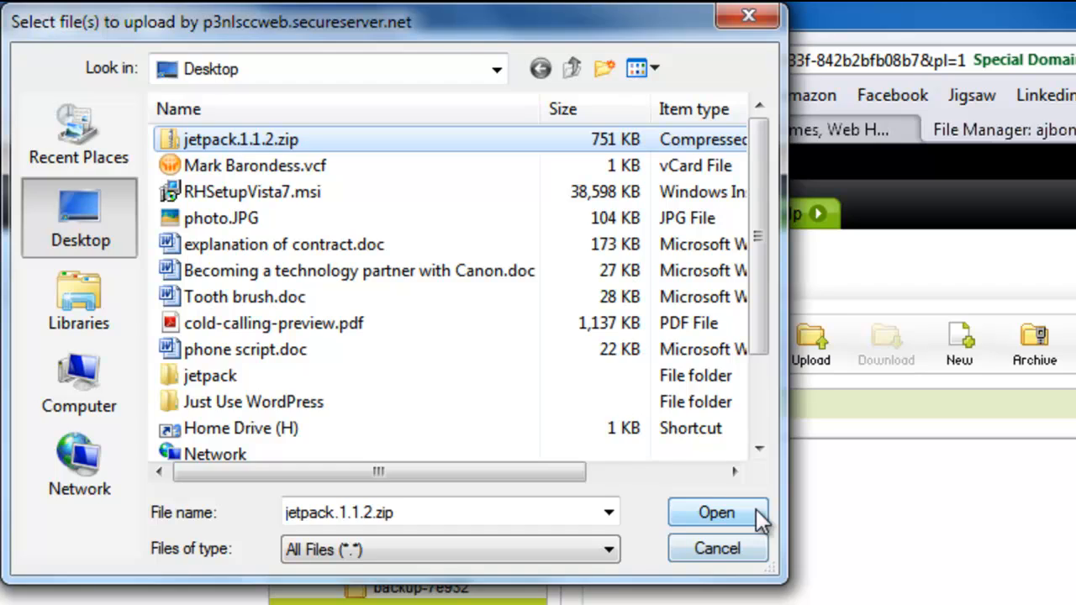
left_click(716, 513)
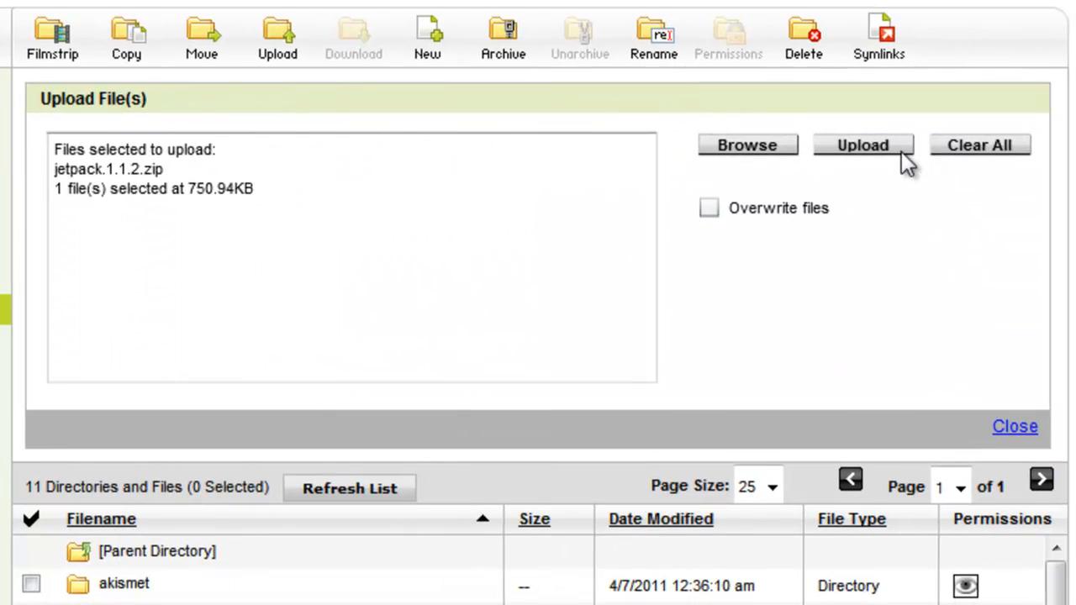
left_click(861, 144)
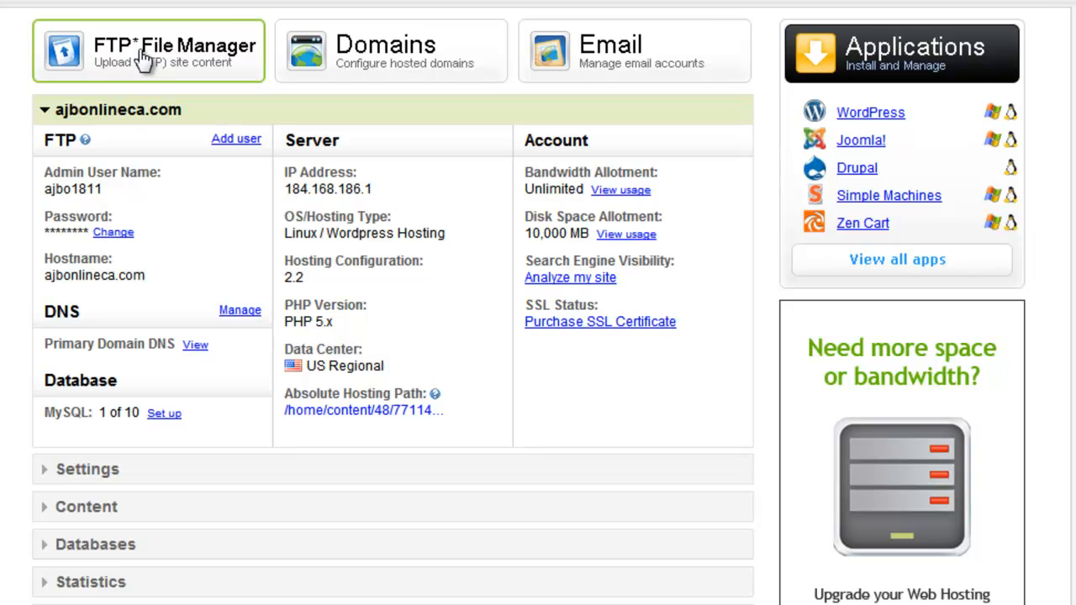
Step: Reopen the FTP File Manager and go back into wp-content/plugins
left_click(148, 50)
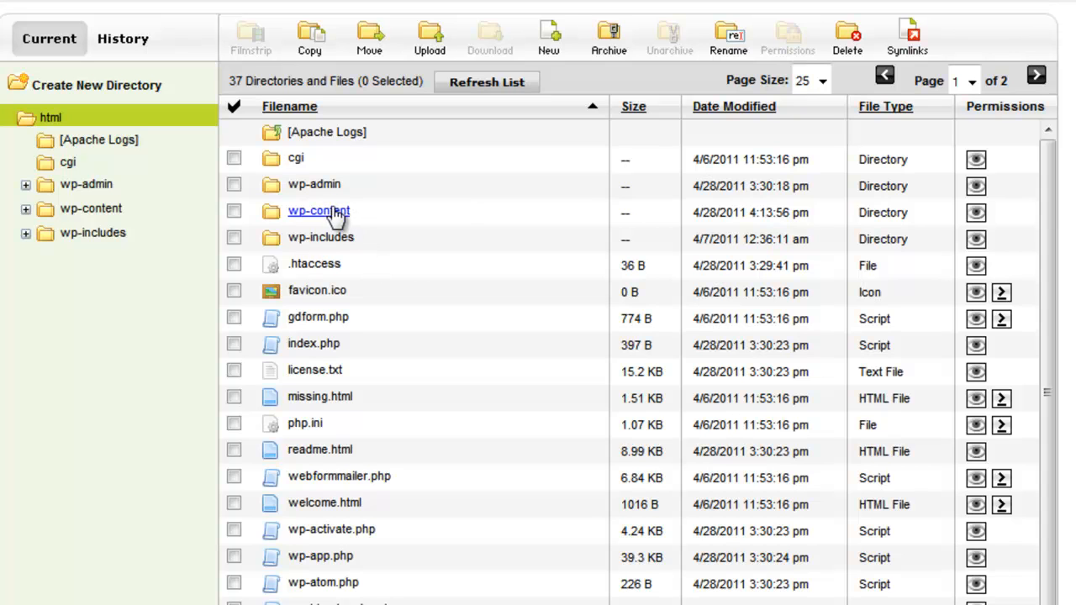
left_click(319, 210)
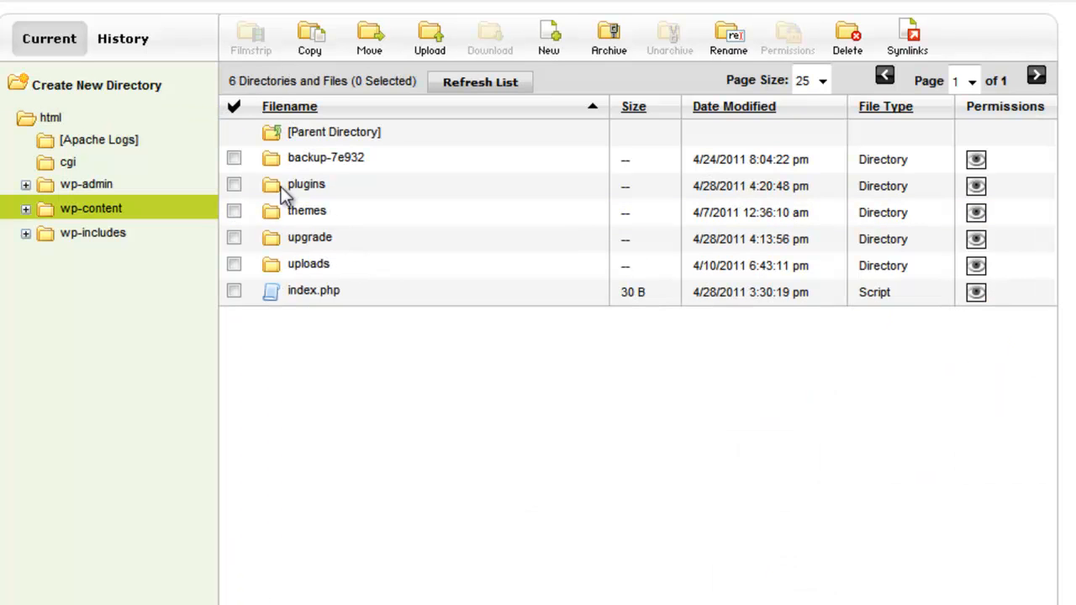
double_click(306, 183)
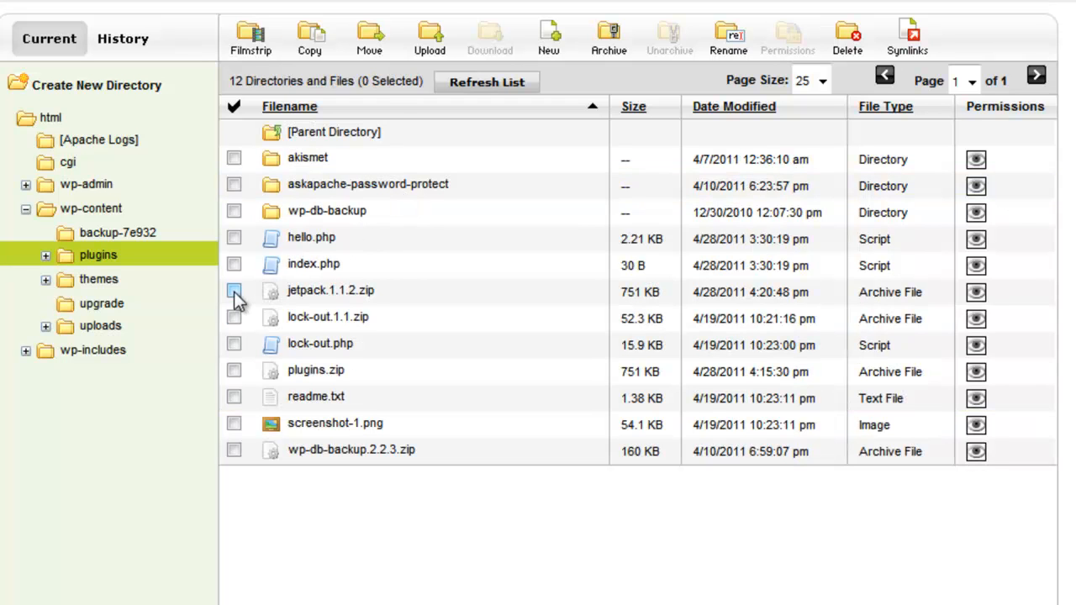
Step: Unarchive jetpack.1.1.2.zip into /wp-content/plugins/, creating the jetpack folder
left_click(234, 289)
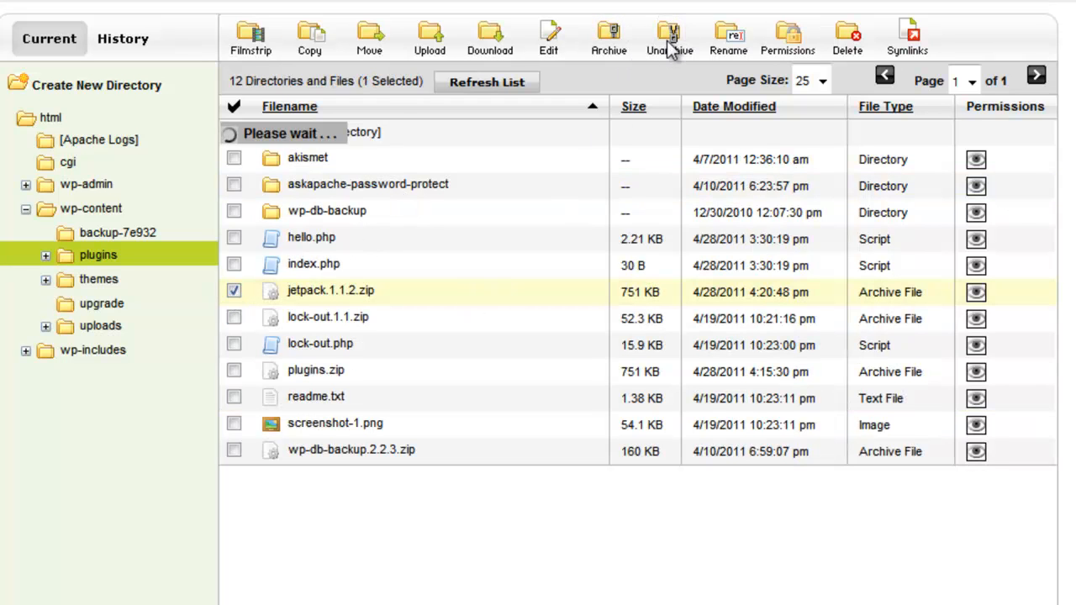
left_click(669, 37)
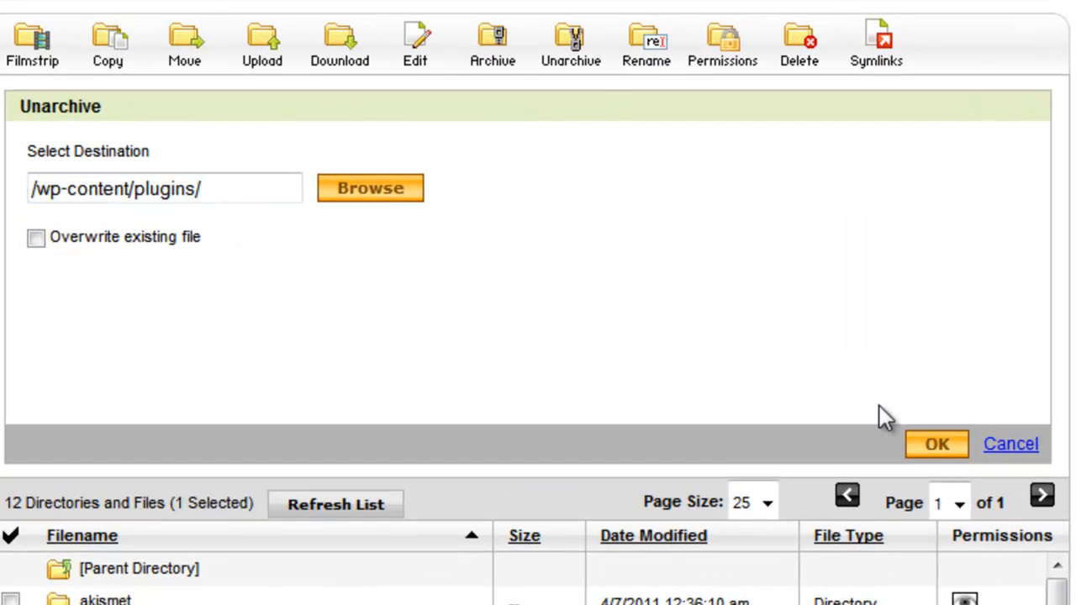
left_click(936, 443)
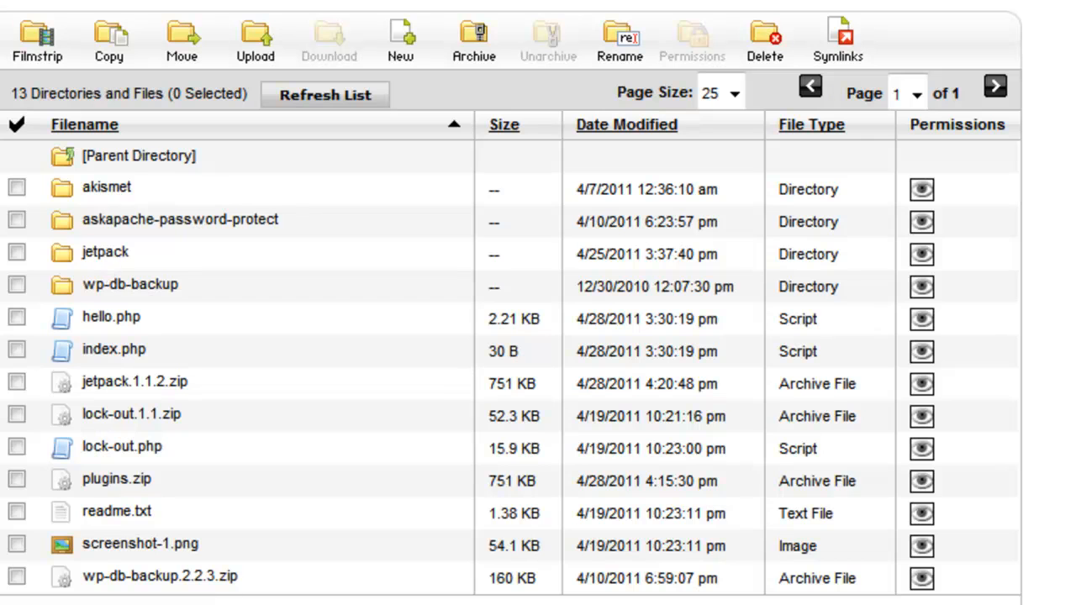
mouse_move(42, 311)
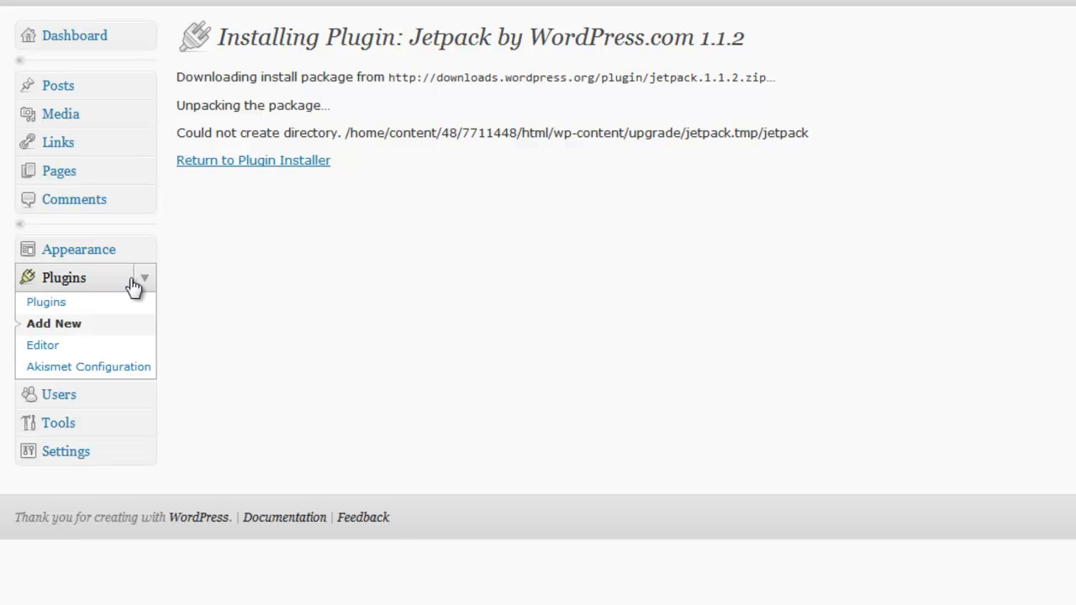
mouse_move(74, 282)
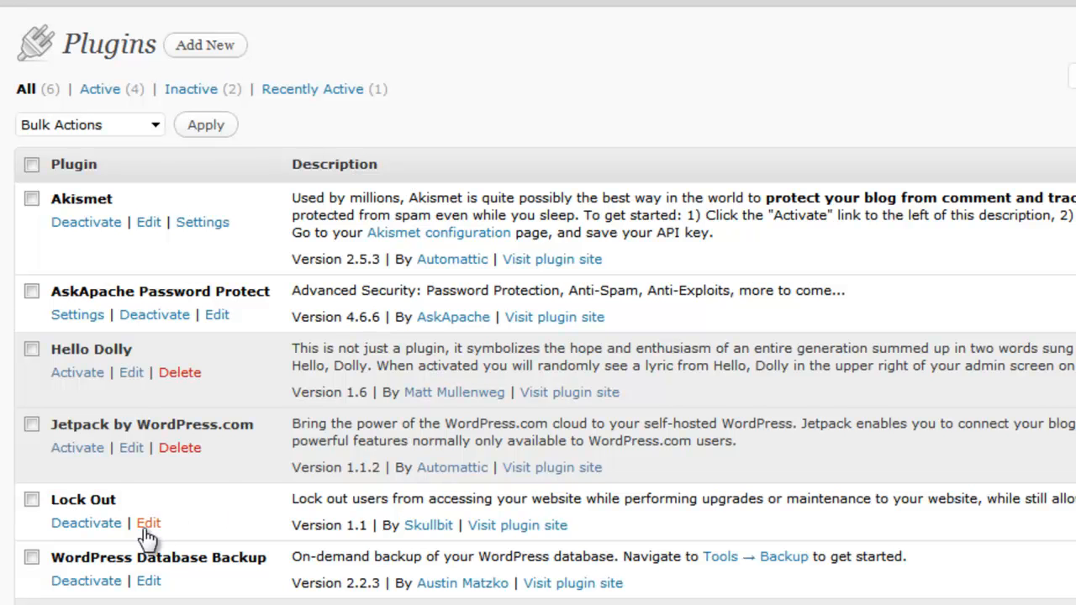
mouse_move(78, 448)
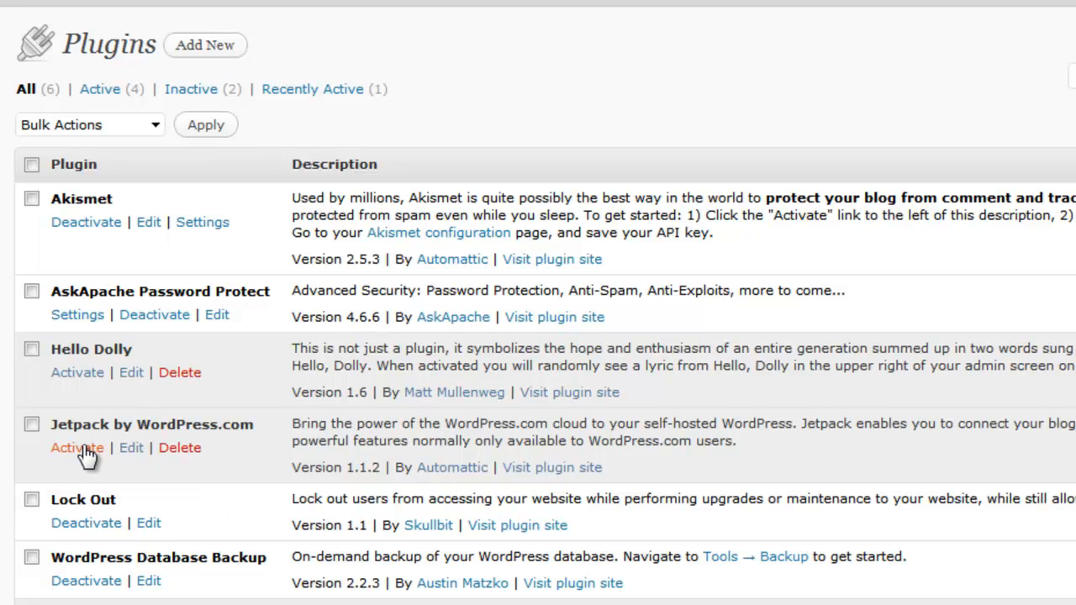
Step: Activate Jetpack by WordPress.com 1.1.2 and review the Plugins list
left_click(77, 447)
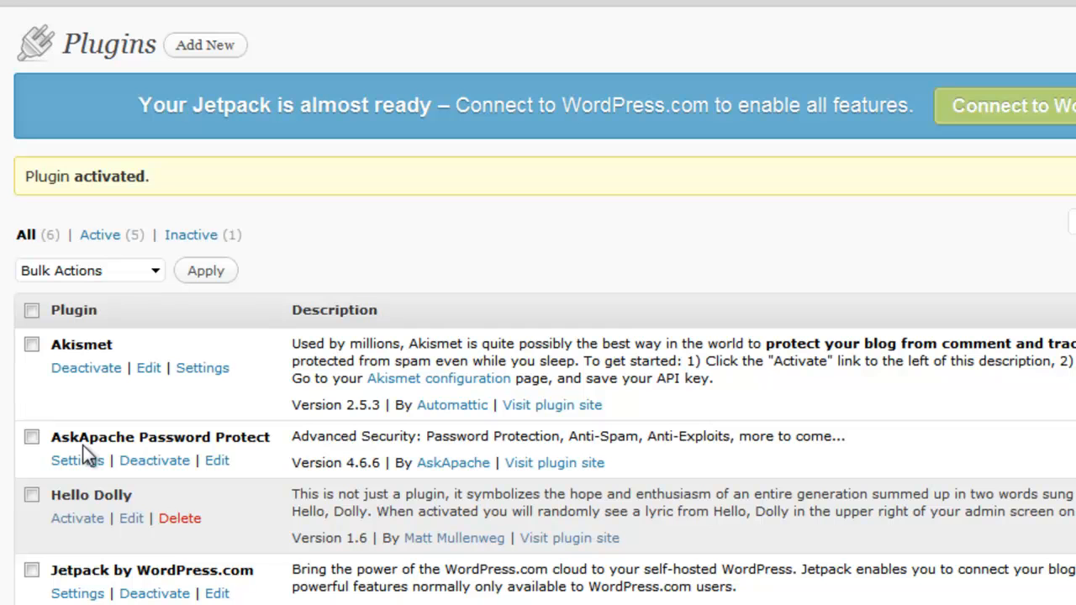
scroll("down", 3)
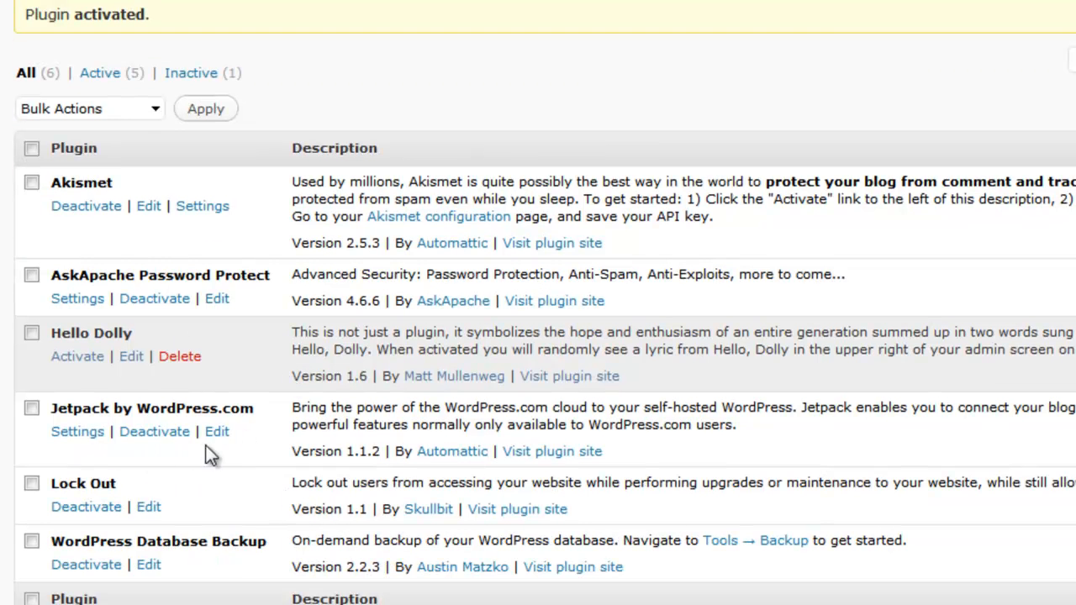
mouse_move(160, 417)
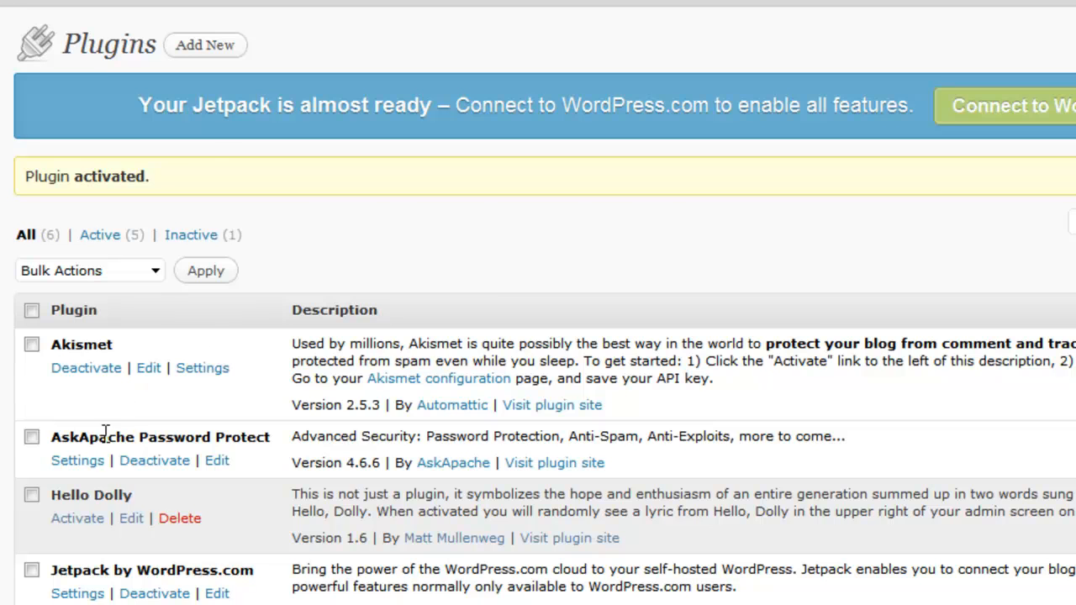
scroll("down", 3)
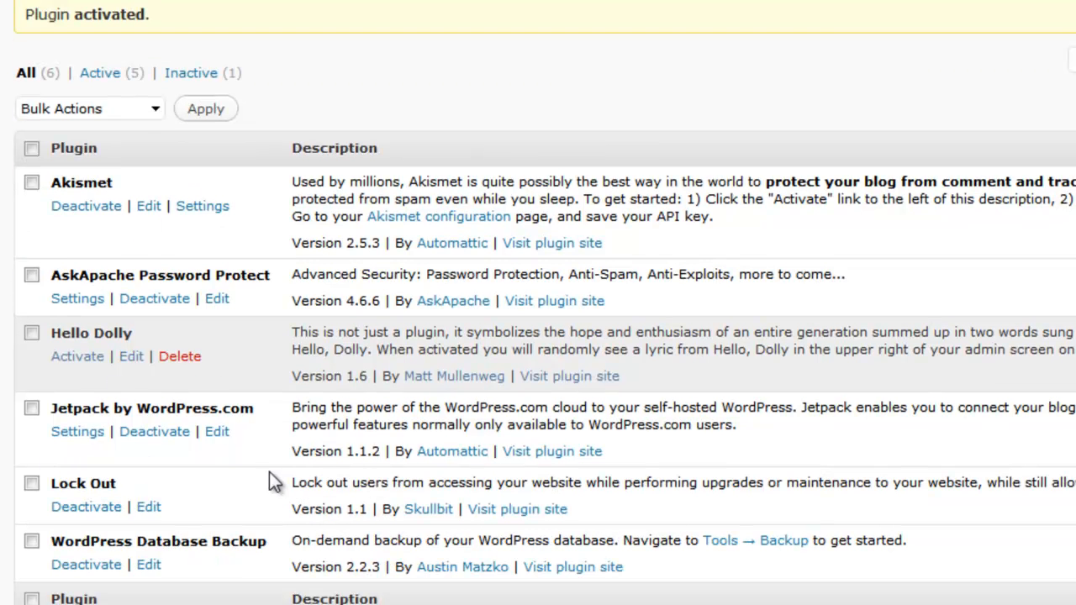
mouse_move(312, 495)
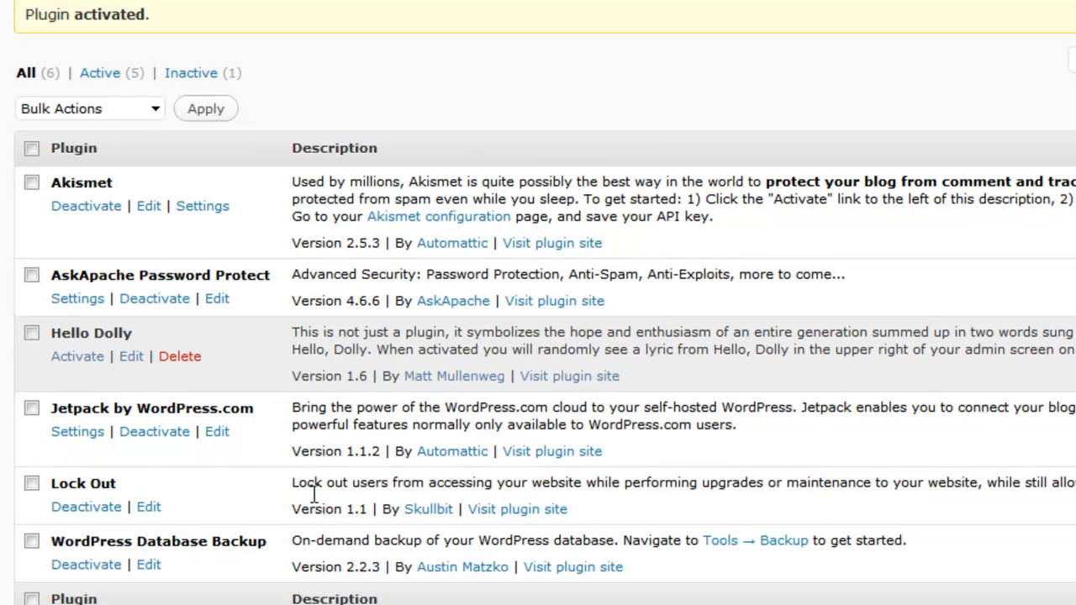
mouse_move(260, 488)
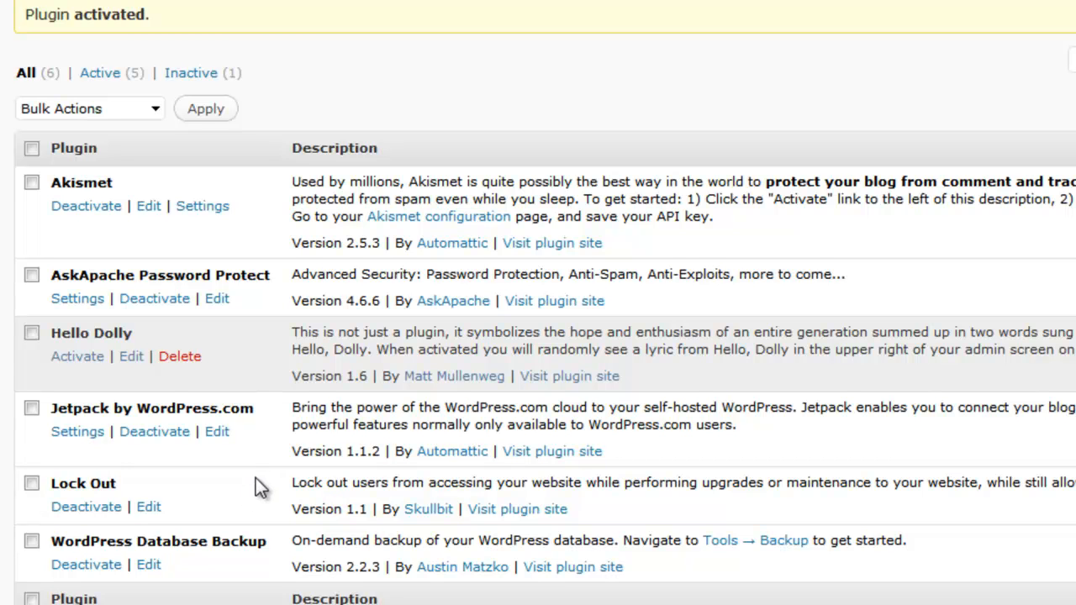
mouse_move(100, 447)
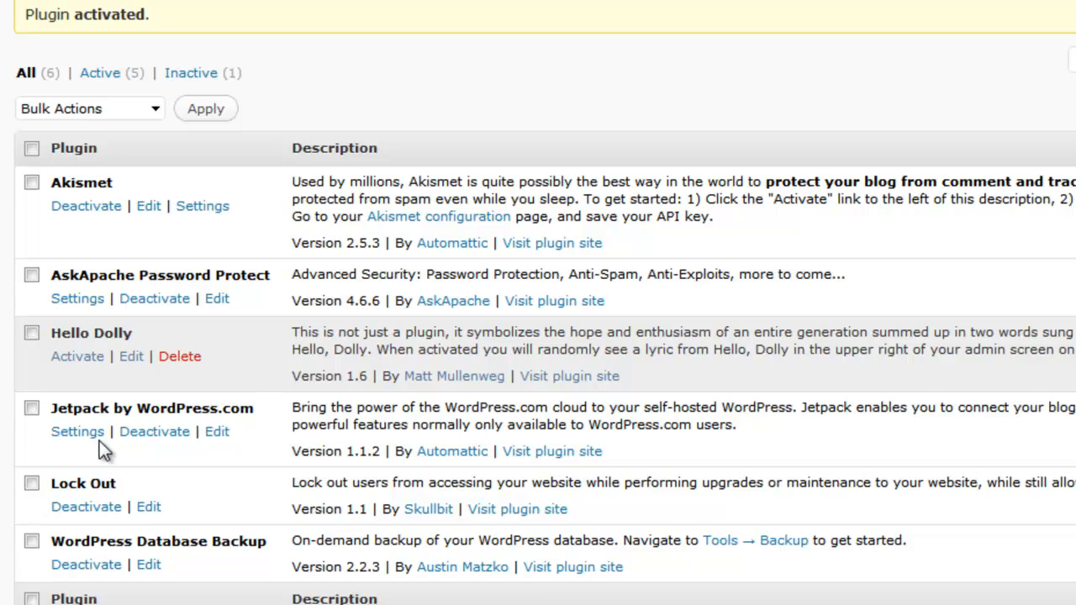
mouse_move(164, 480)
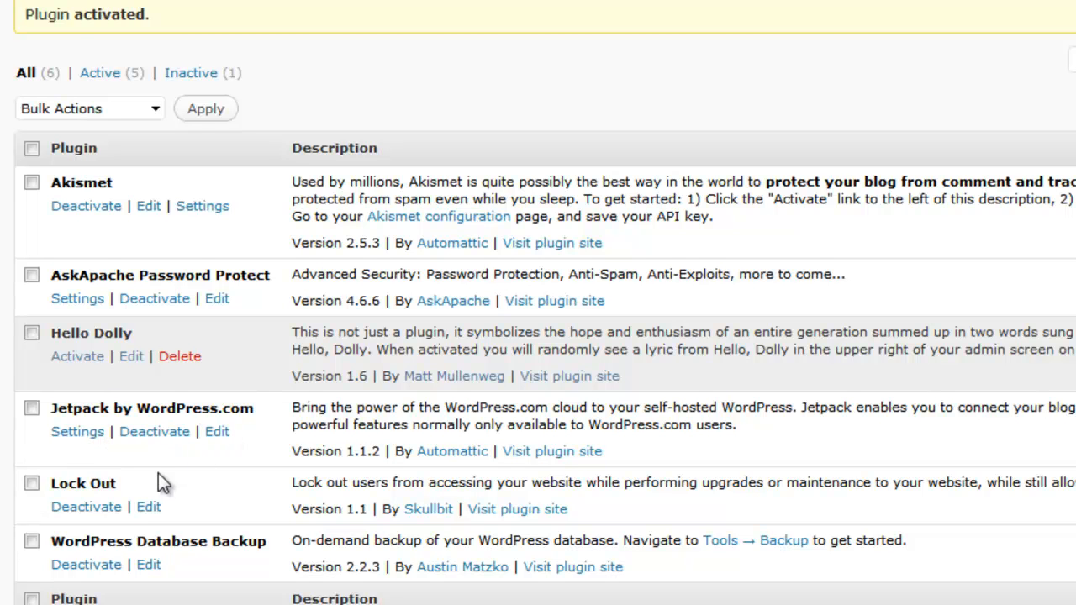
mouse_move(177, 473)
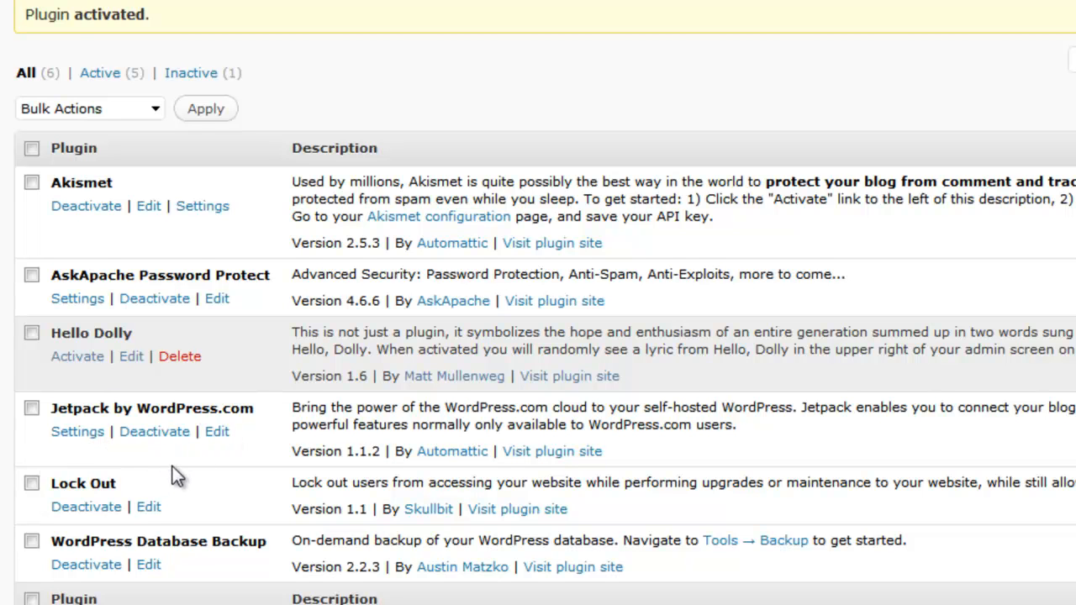
mouse_move(256, 373)
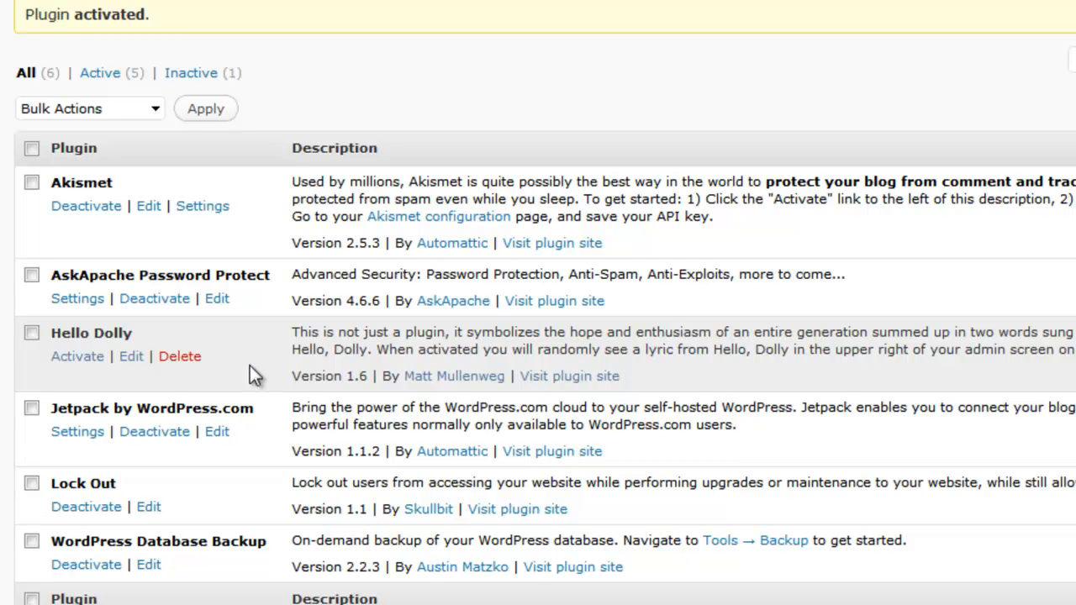
mouse_move(155, 299)
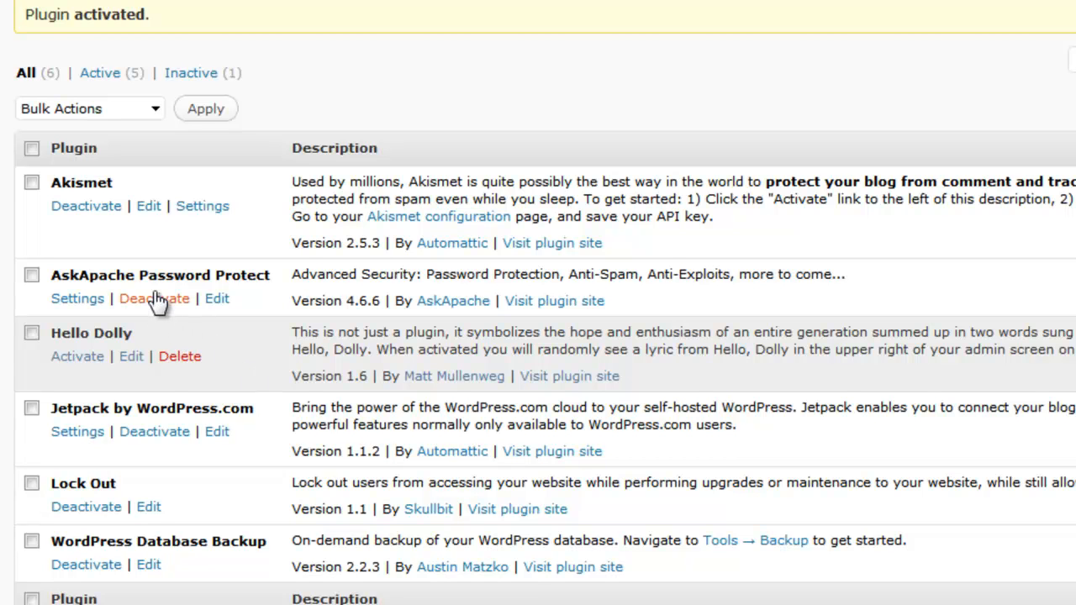
mouse_move(294, 387)
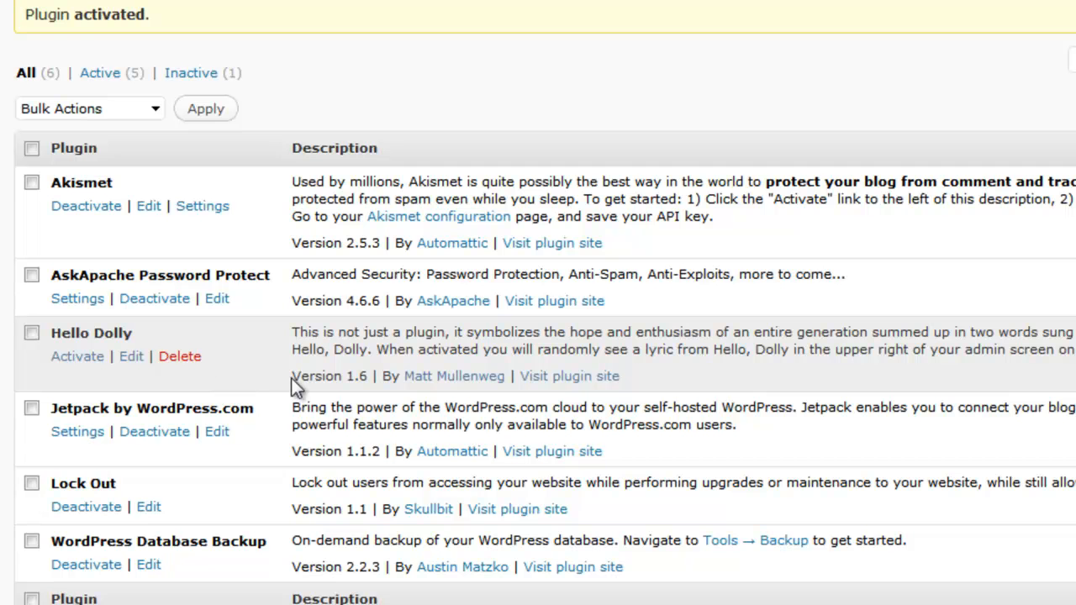
mouse_move(296, 387)
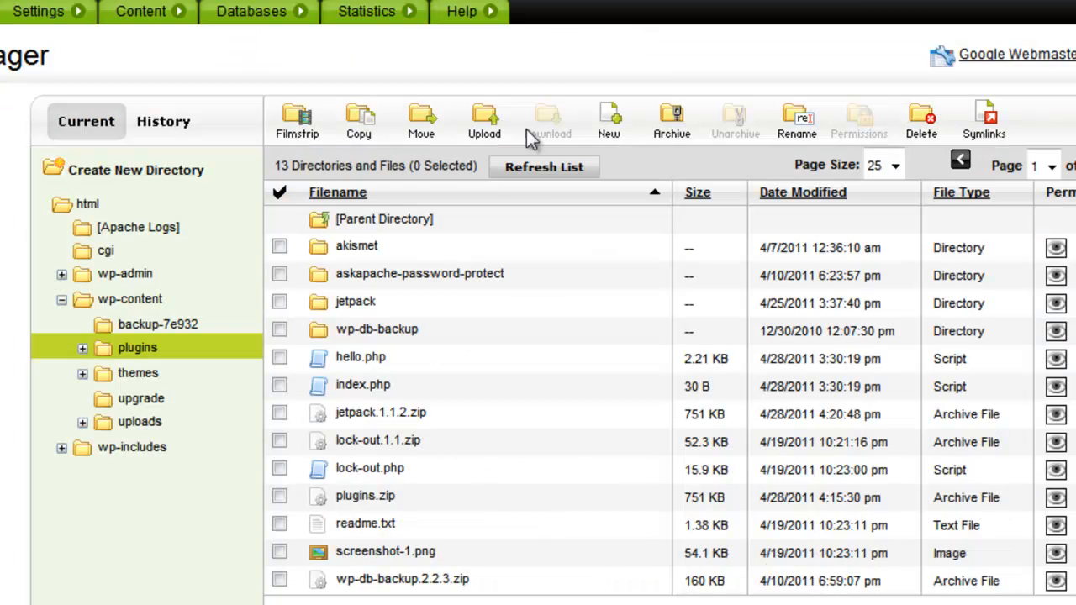
mouse_move(608, 117)
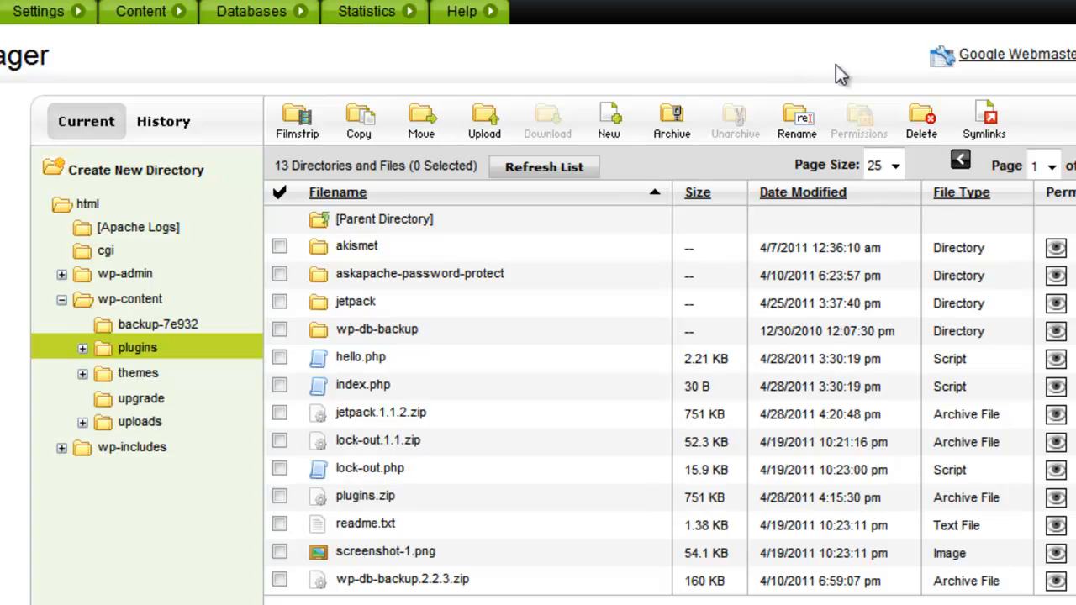
mouse_move(704, 101)
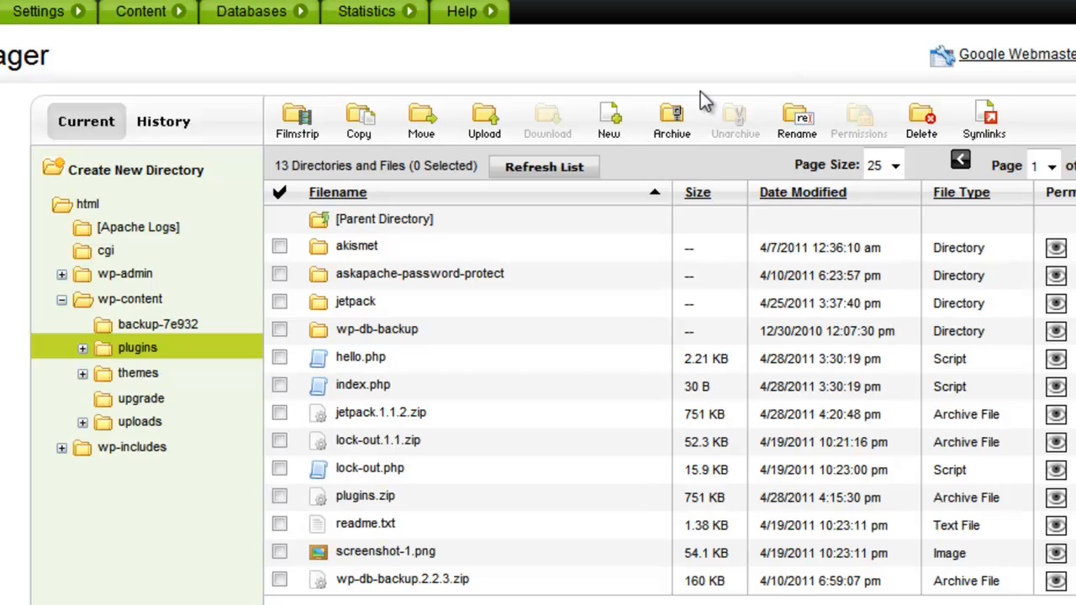